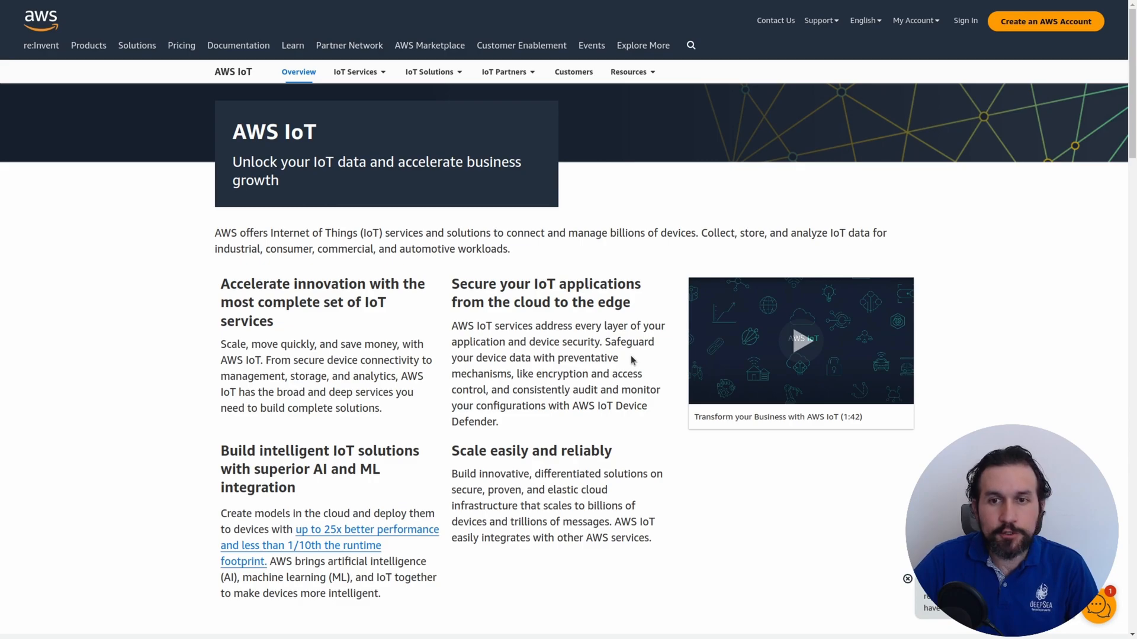
pyautogui.moveTo(643, 342)
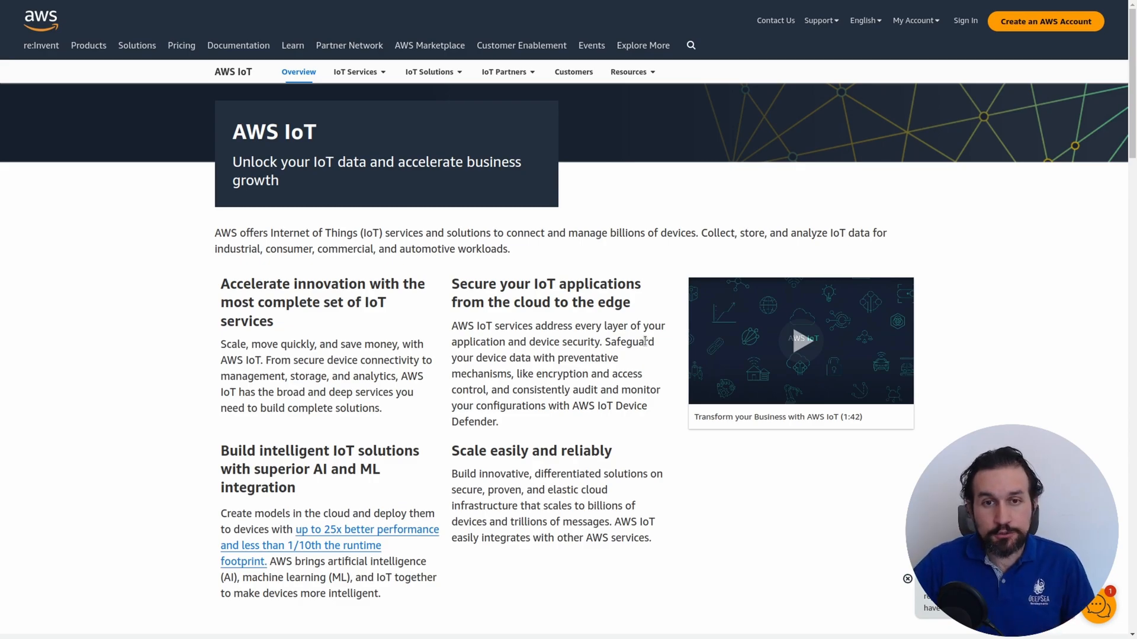
# Scroll the AWS IoT Overview past IoT services and Possibilities to Featured Solutions and Customer stories.
pyautogui.scroll(-3)
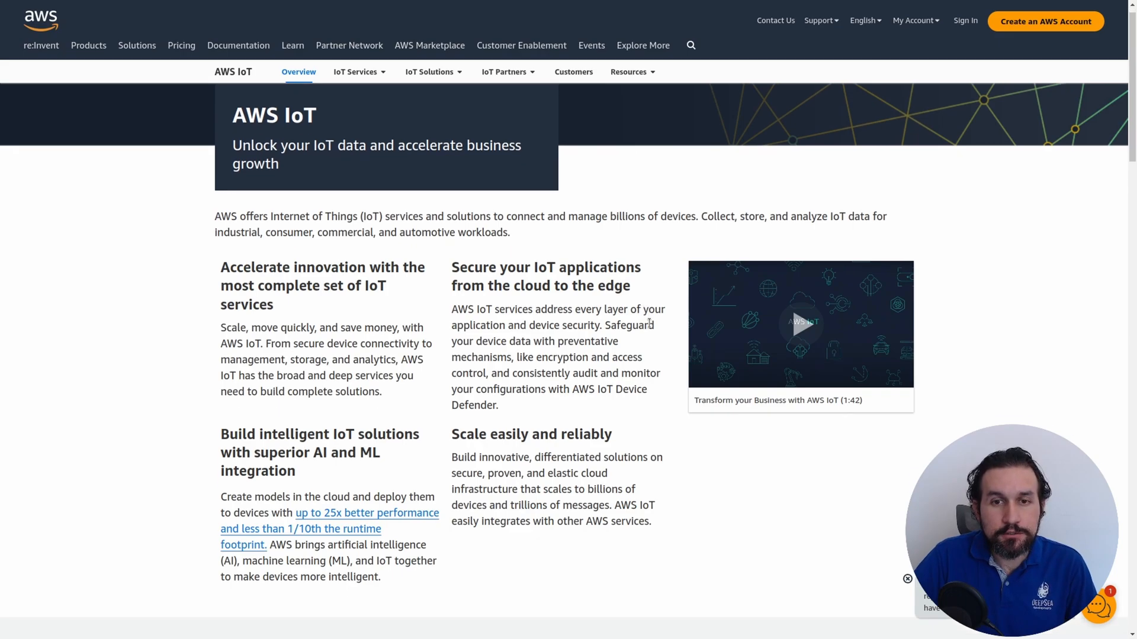
pyautogui.scroll(-3)
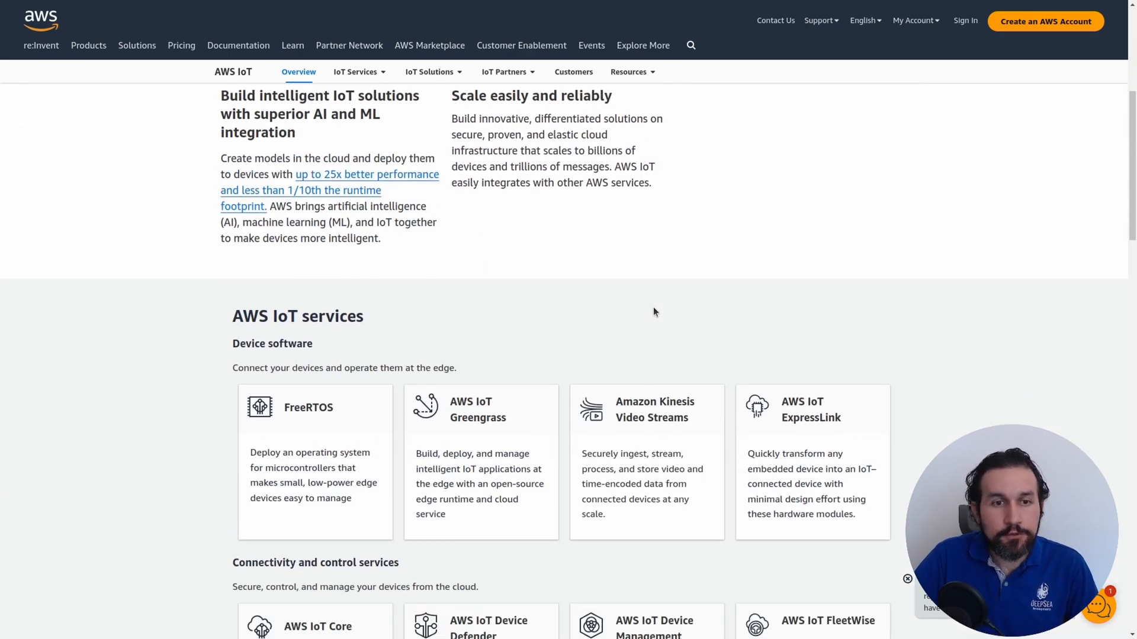
pyautogui.scroll(-3)
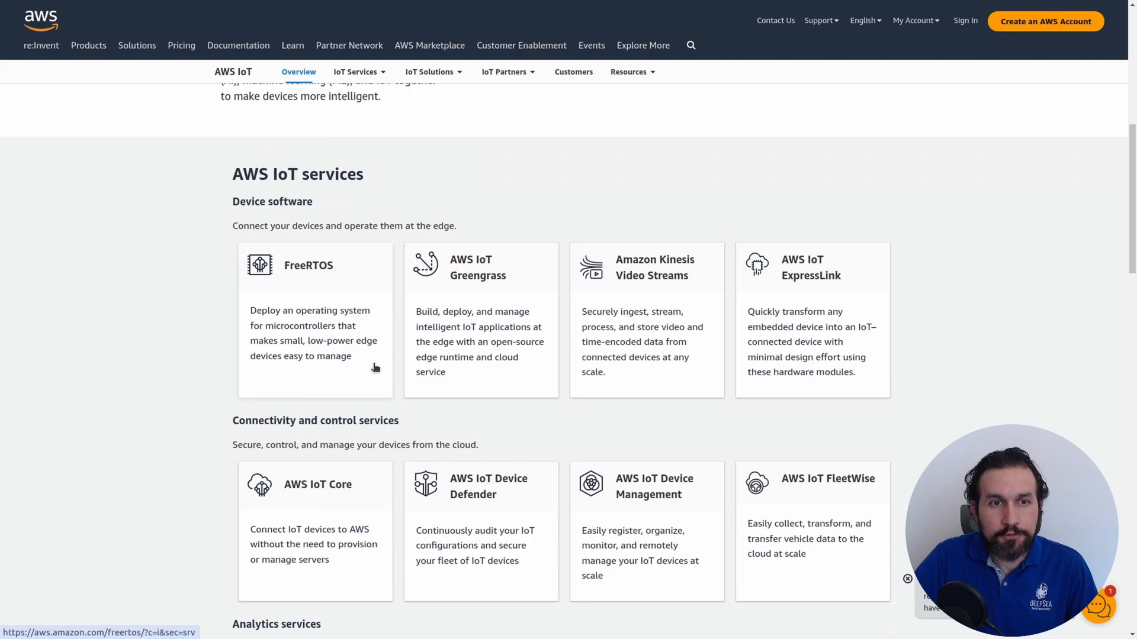
pyautogui.moveTo(306, 316)
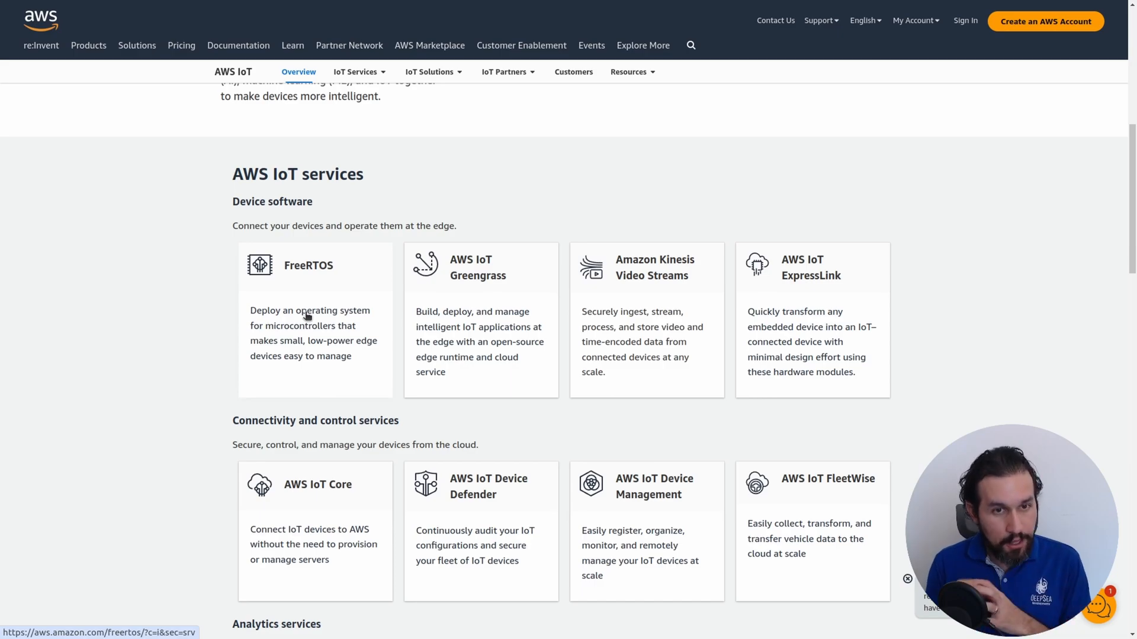
pyautogui.scroll(-3)
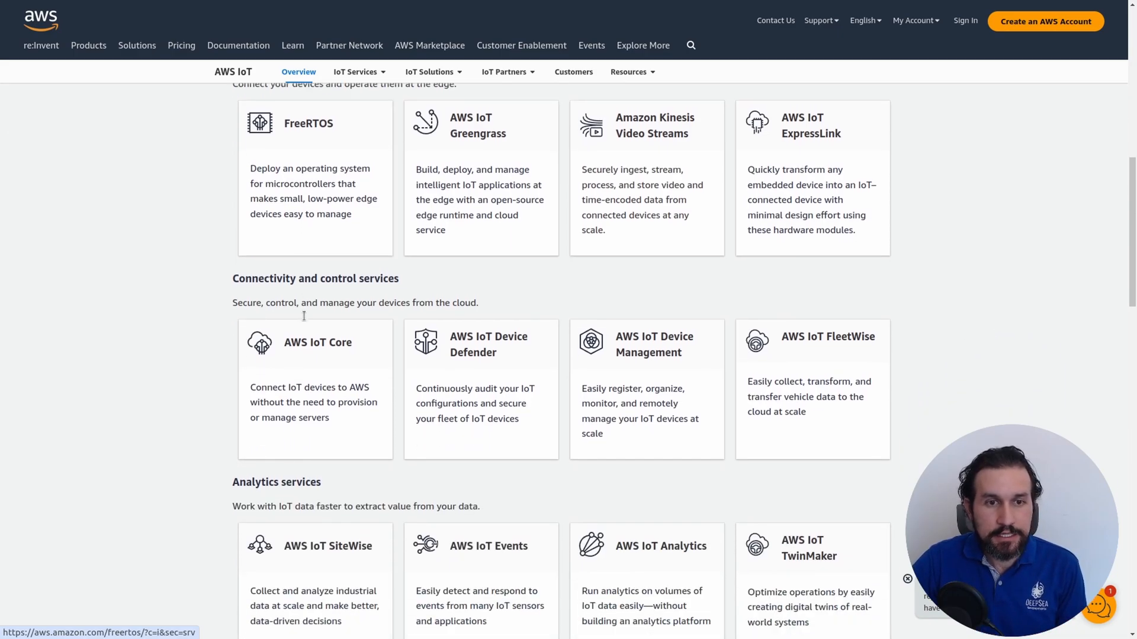
pyautogui.scroll(-3)
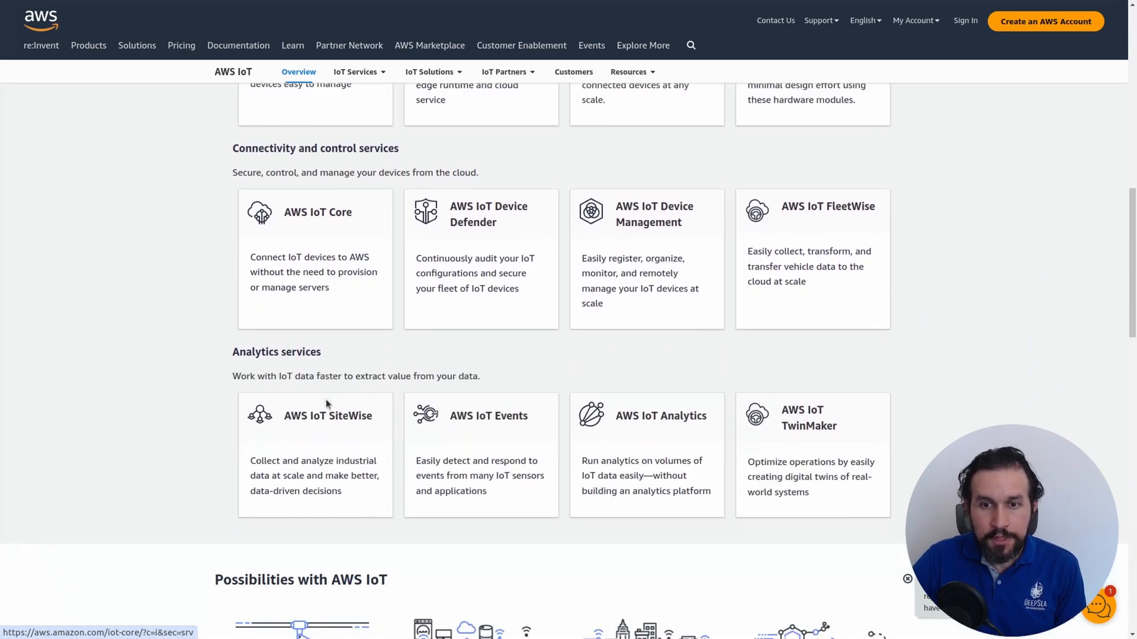
pyautogui.scroll(-3)
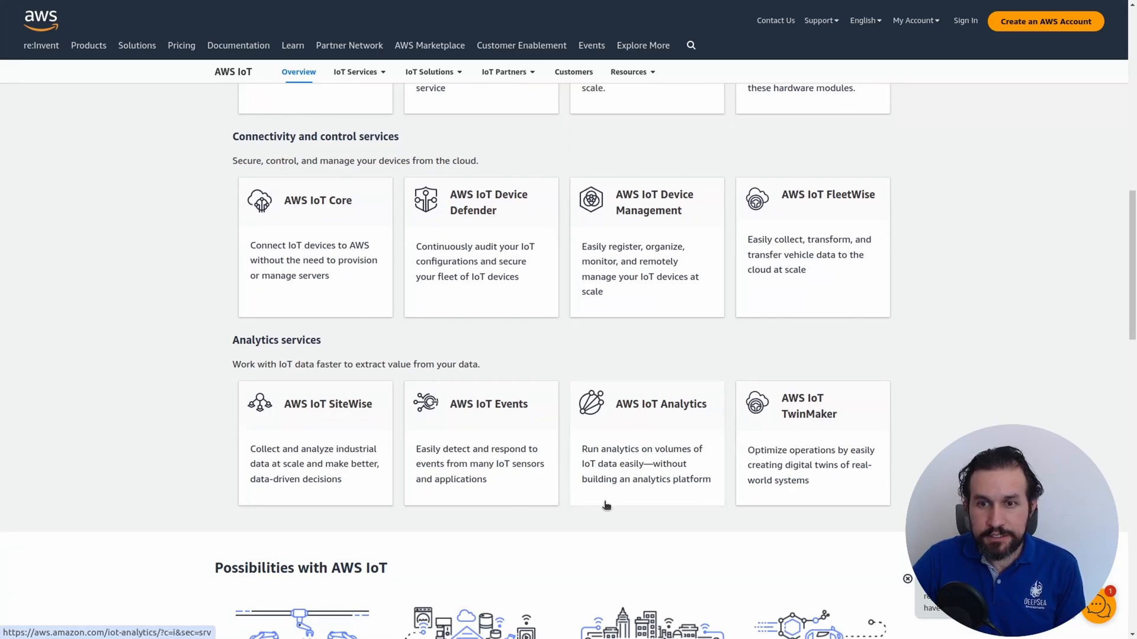
pyautogui.moveTo(809, 466)
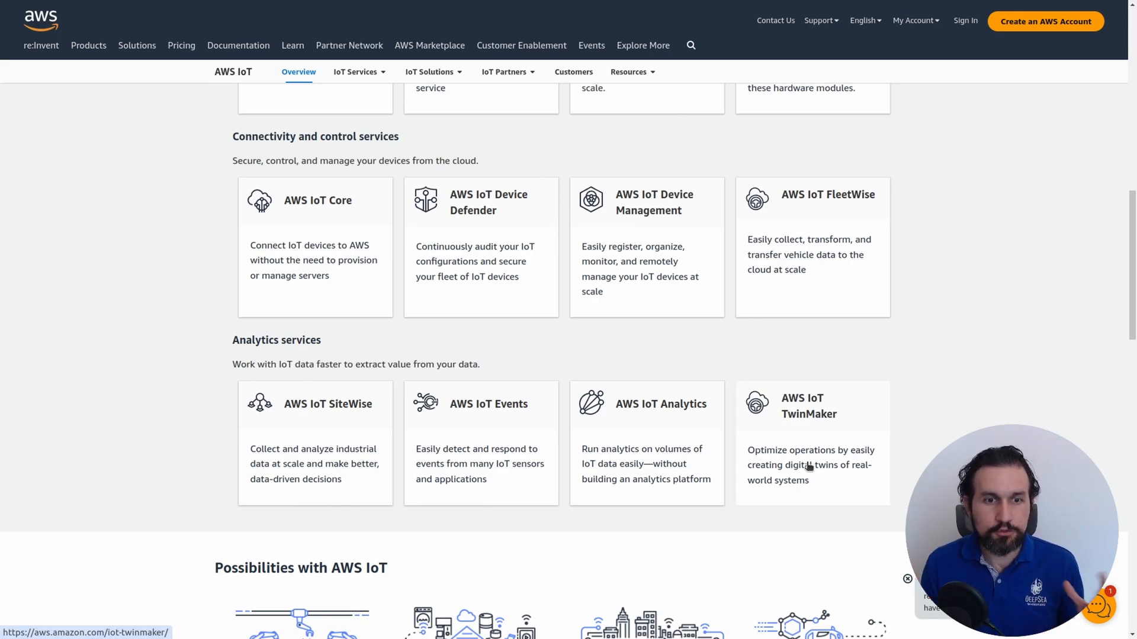
pyautogui.scroll(-3)
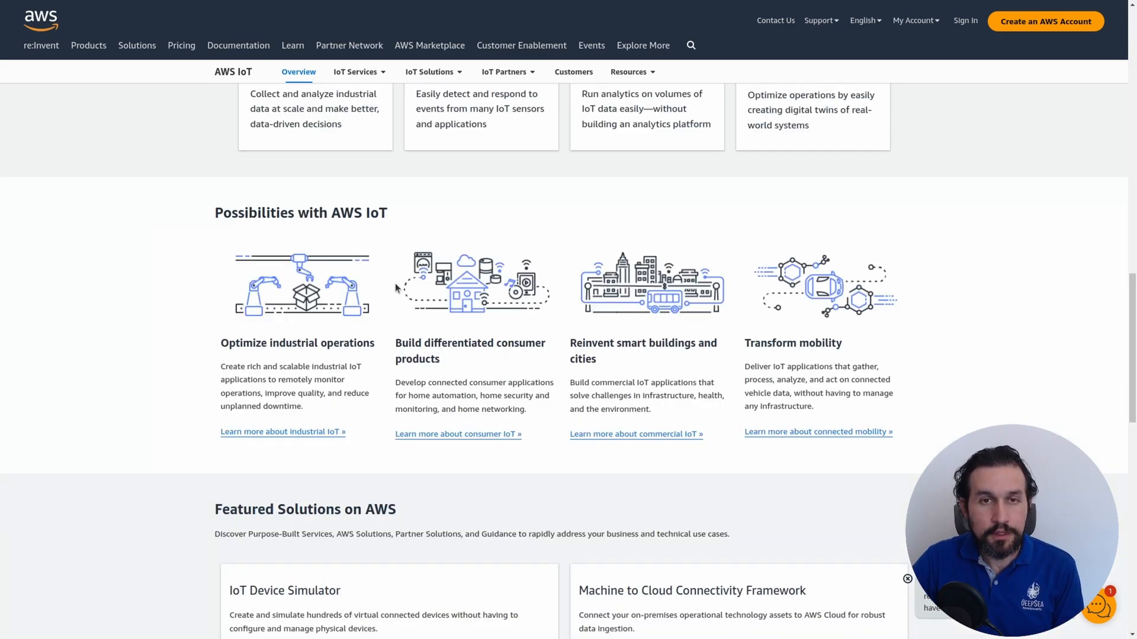
pyautogui.moveTo(374, 292)
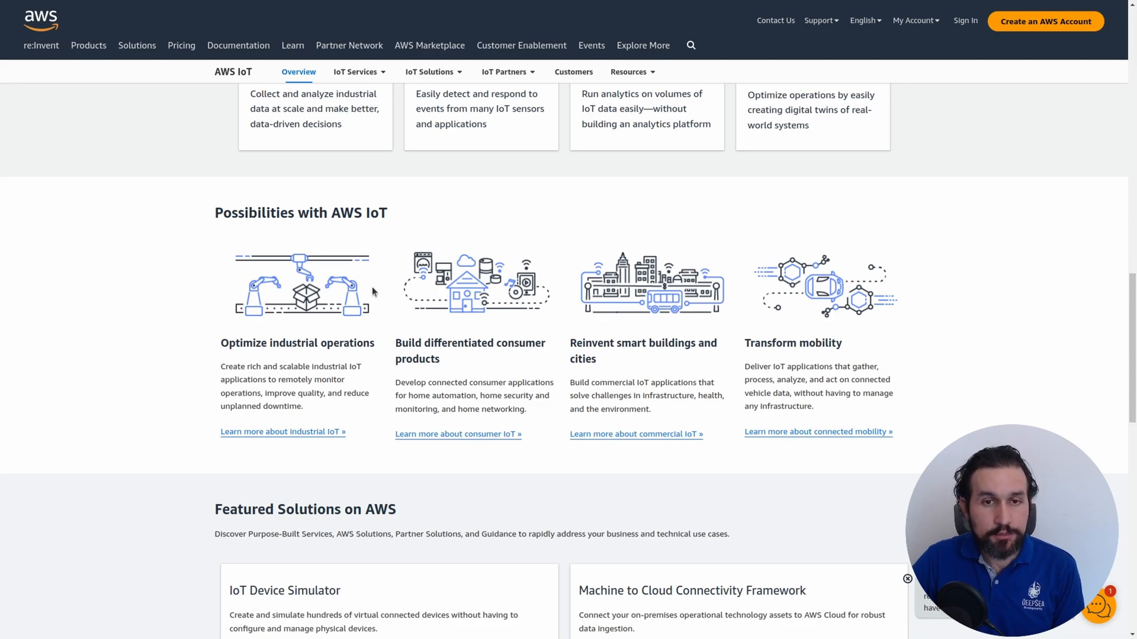
pyautogui.scroll(-3)
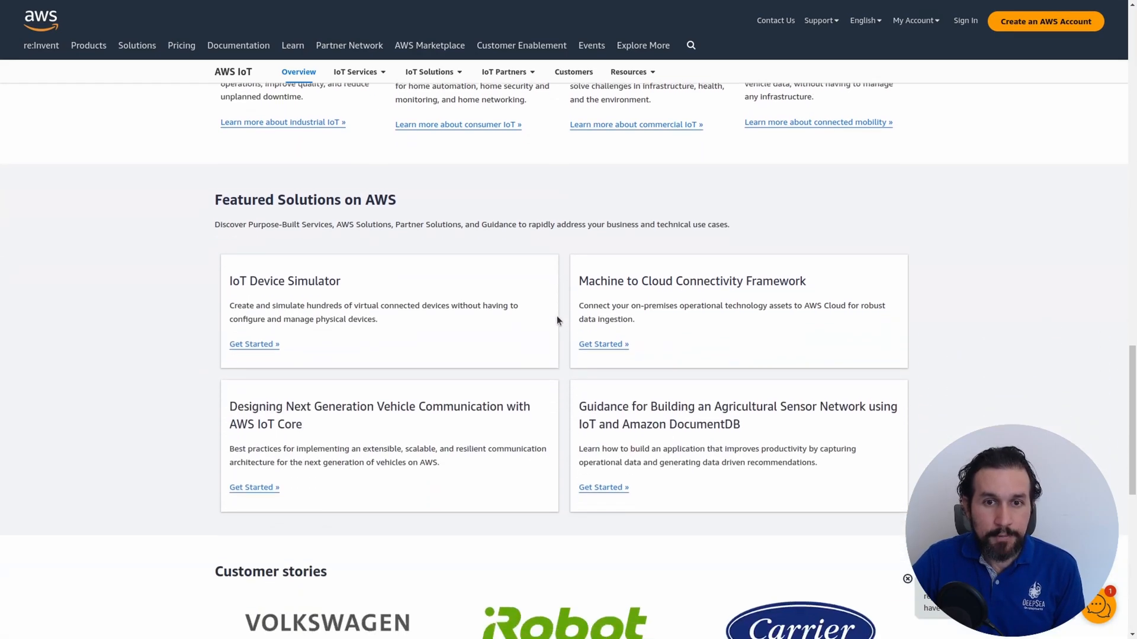
pyautogui.scroll(-3)
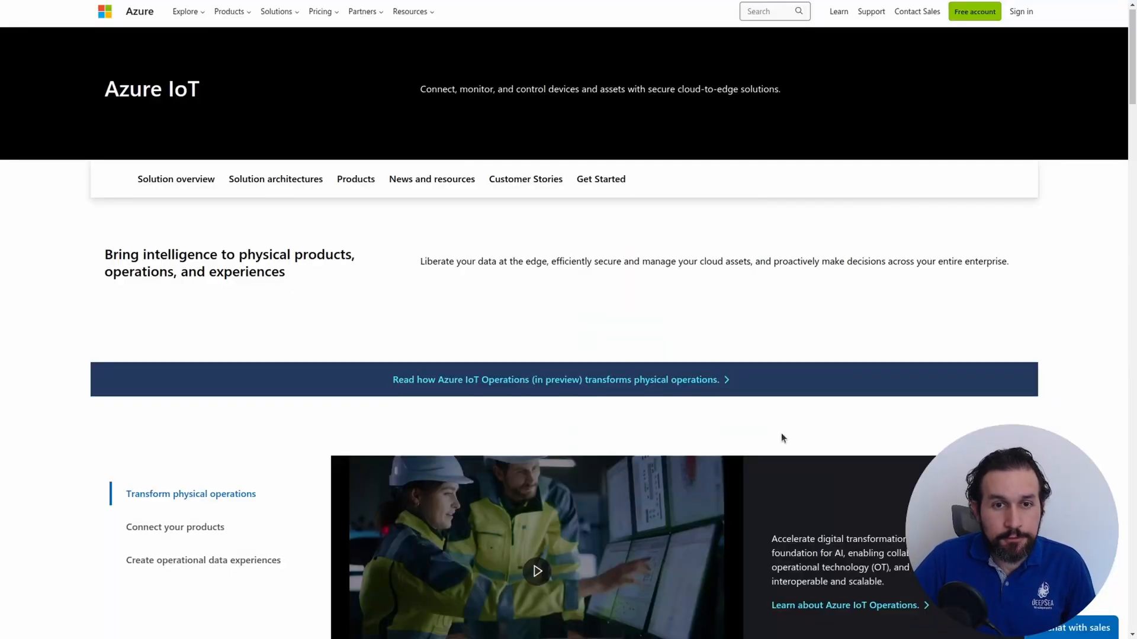
# Scroll the Azure IoT page through architectures, products and news to the customer logos.
pyautogui.scroll(-3)
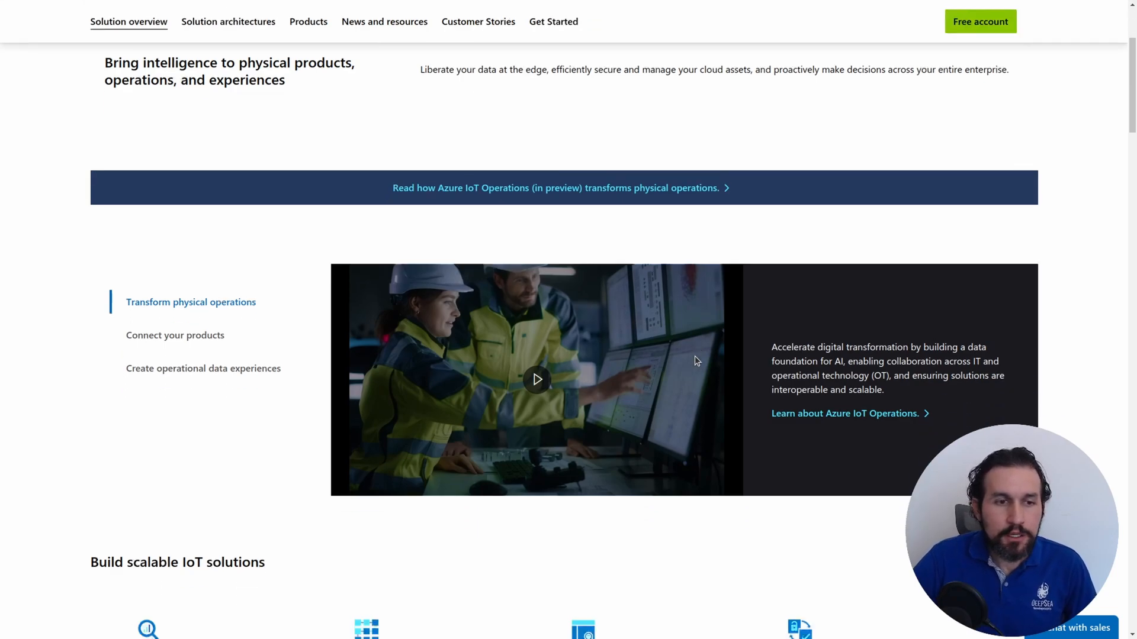
pyautogui.scroll(-3)
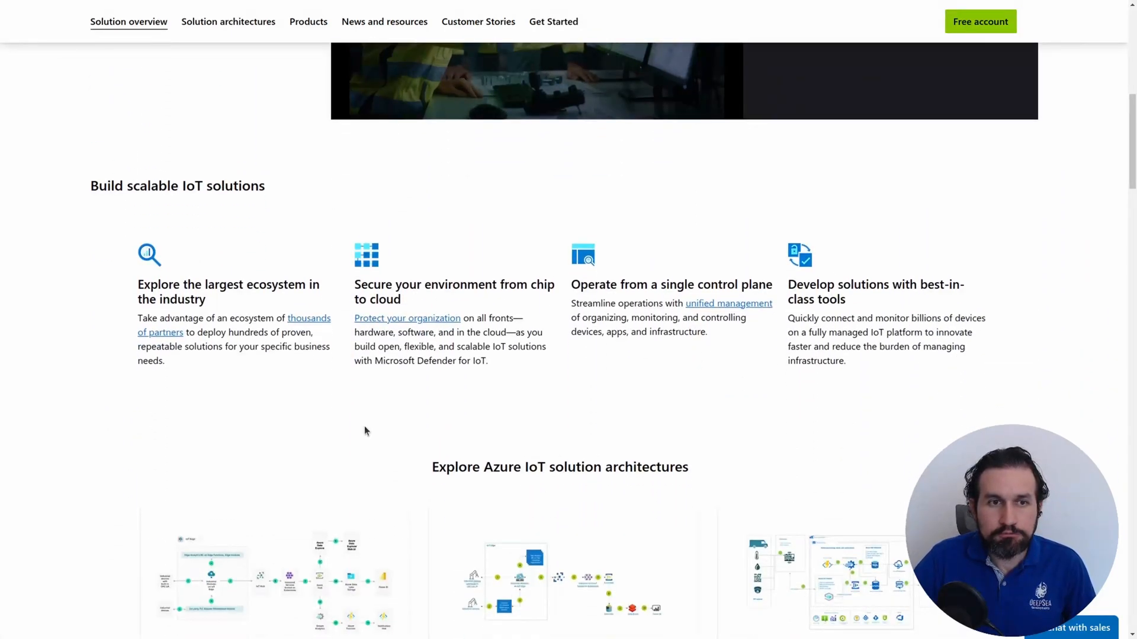
pyautogui.scroll(-3)
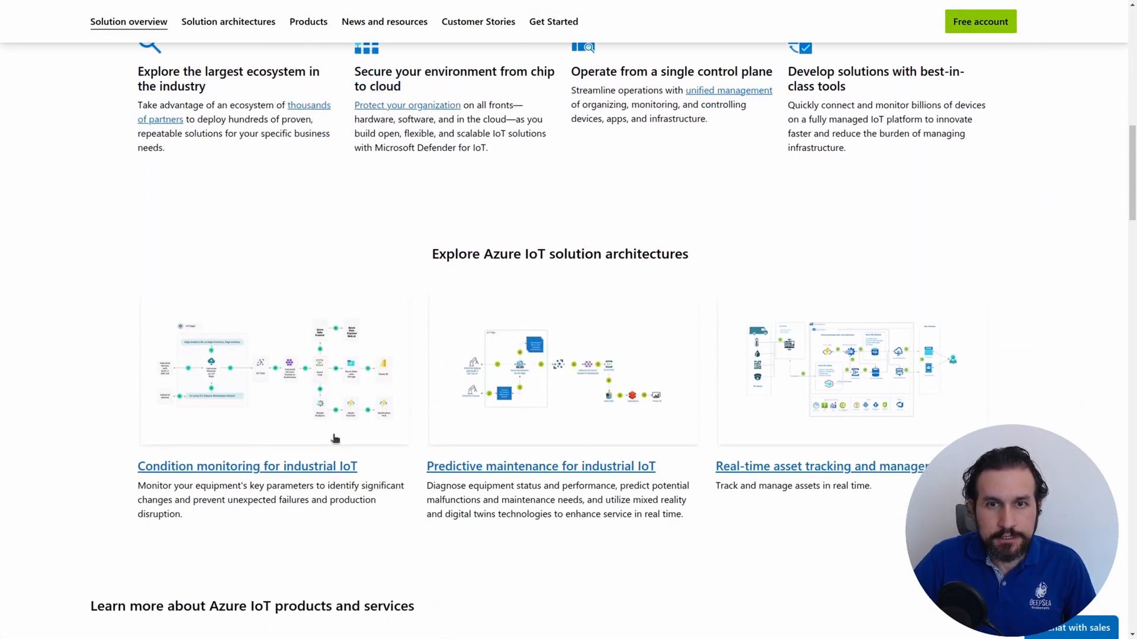
pyautogui.scroll(-3)
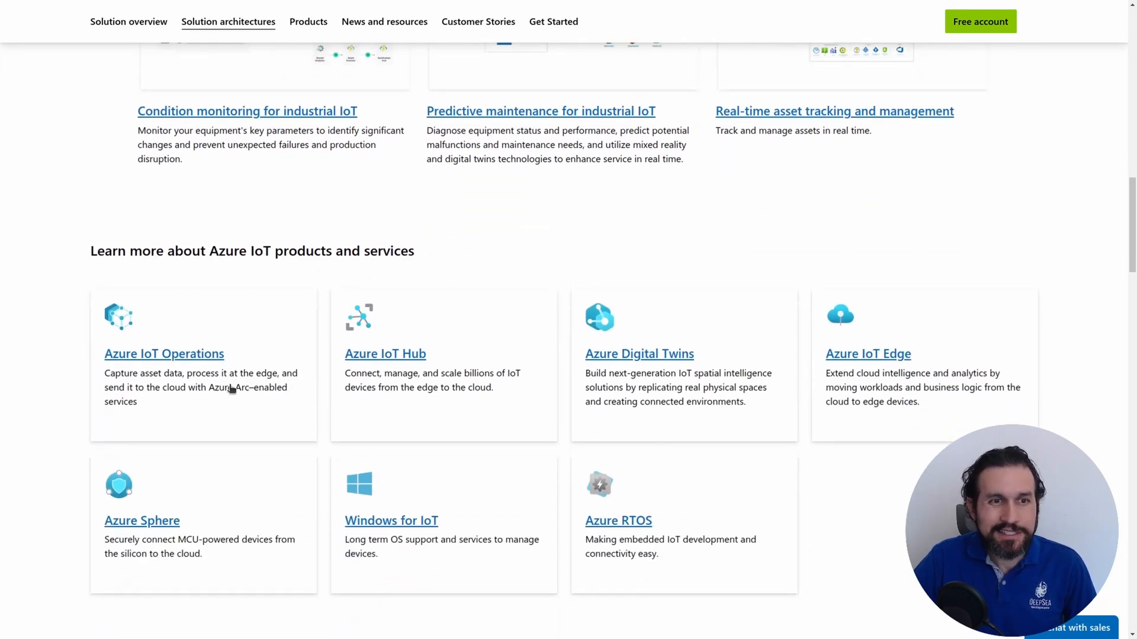
pyautogui.scroll(-3)
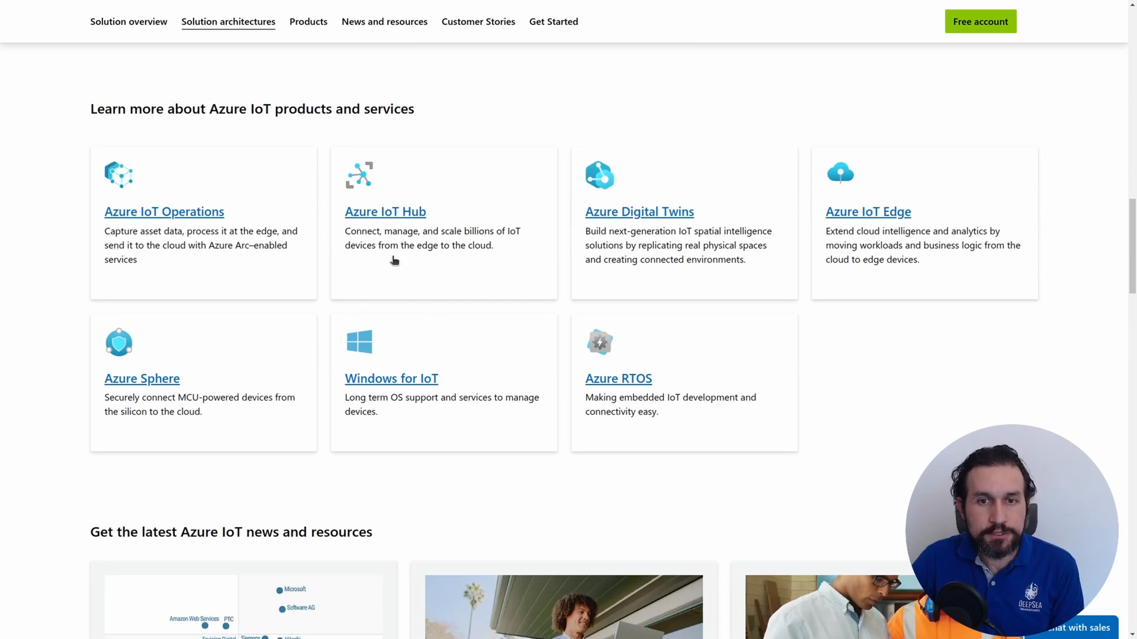
pyautogui.moveTo(636, 367)
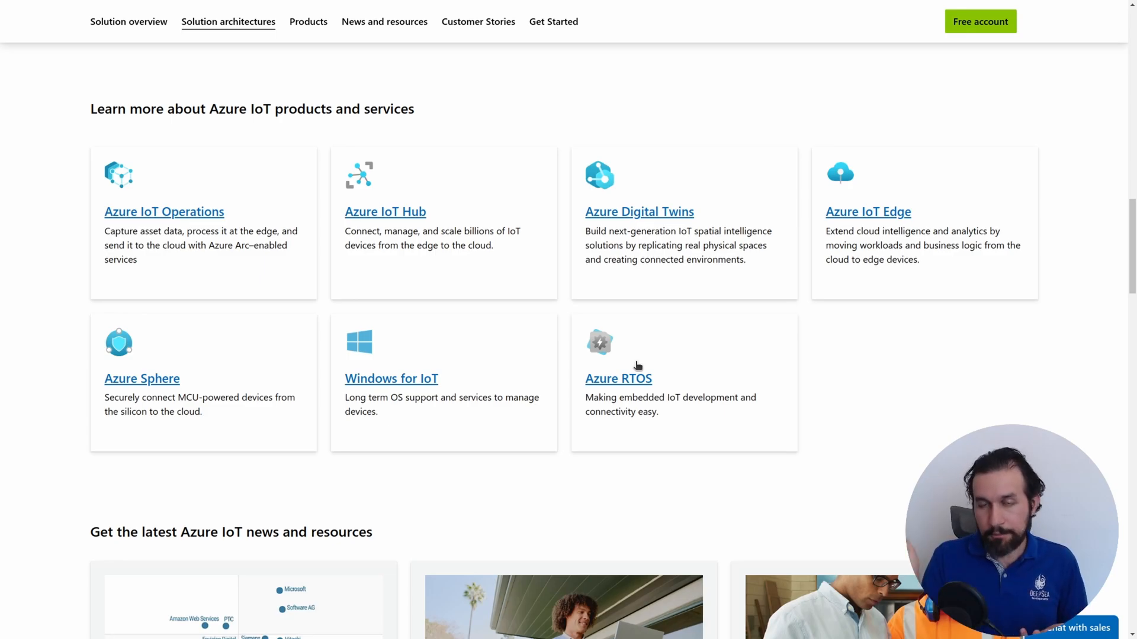
pyautogui.moveTo(676, 203)
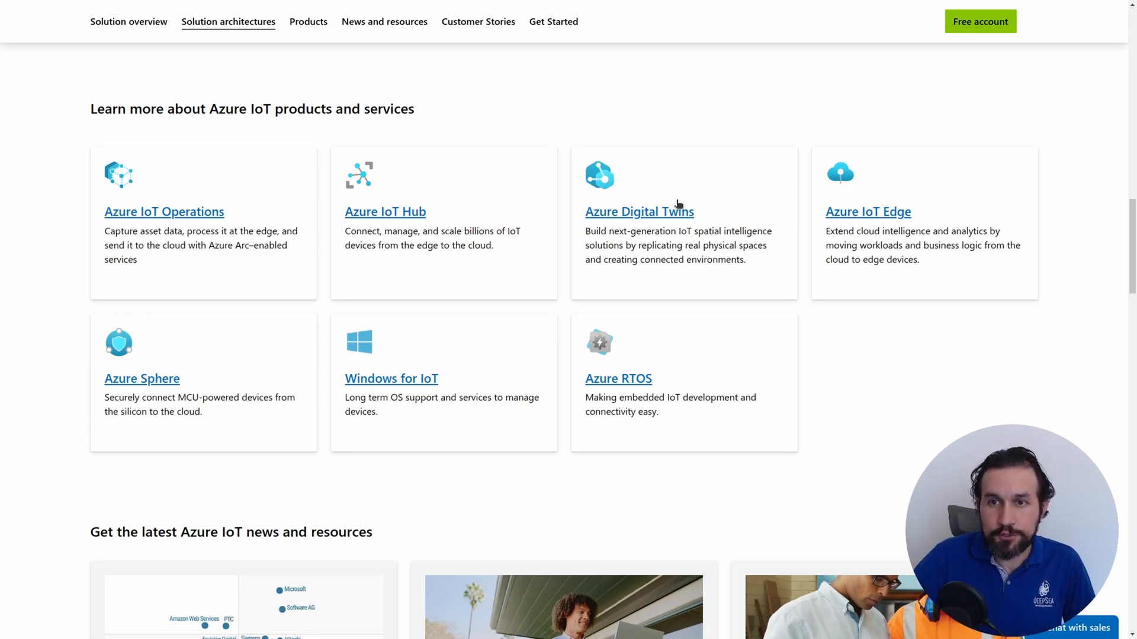
pyautogui.scroll(-3)
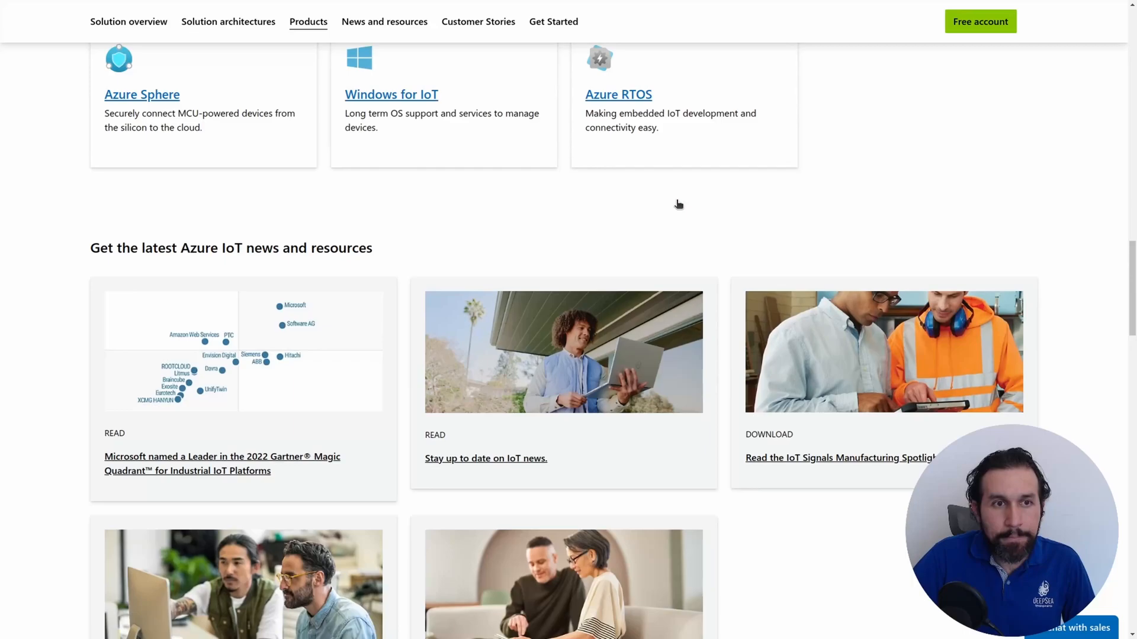
pyautogui.scroll(-3)
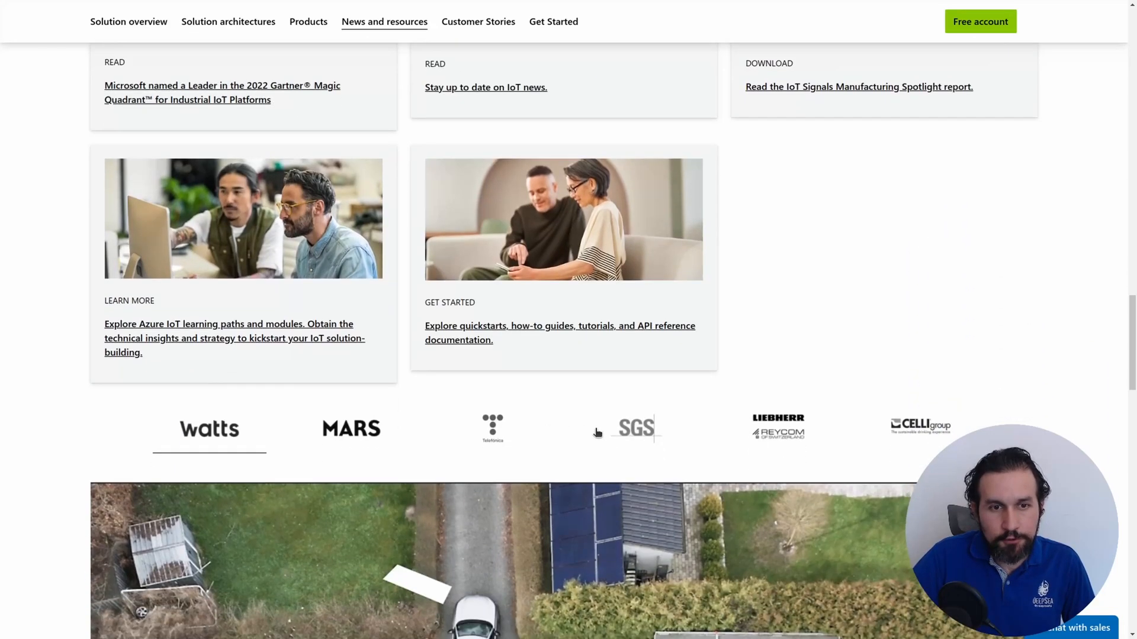
pyautogui.scroll(-3)
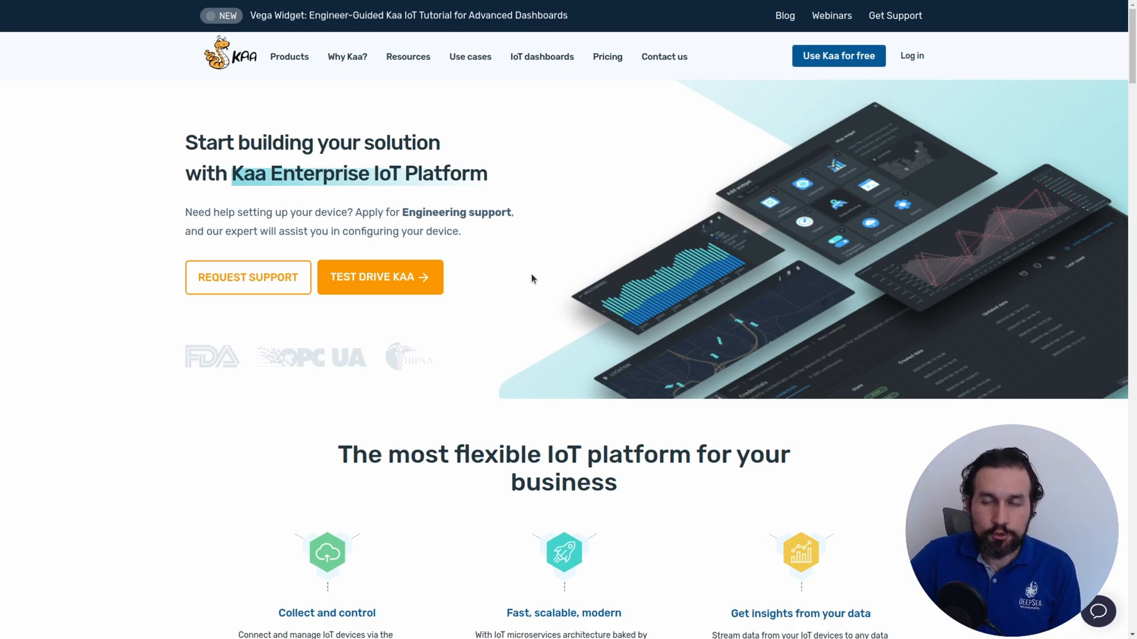
pyautogui.moveTo(878, 230)
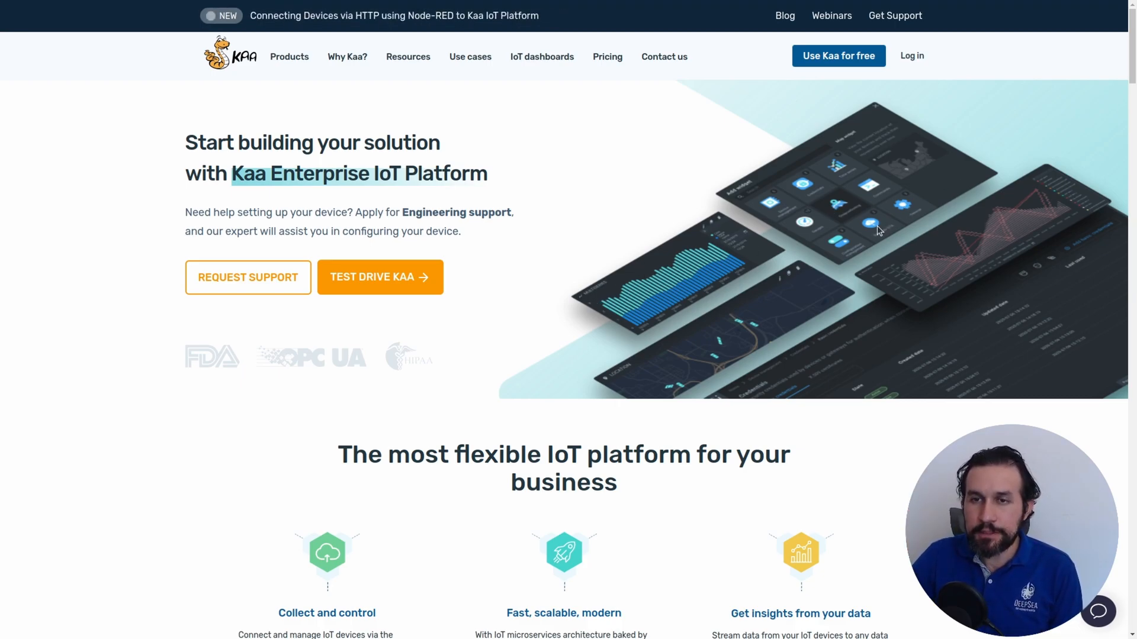
pyautogui.moveTo(685, 283)
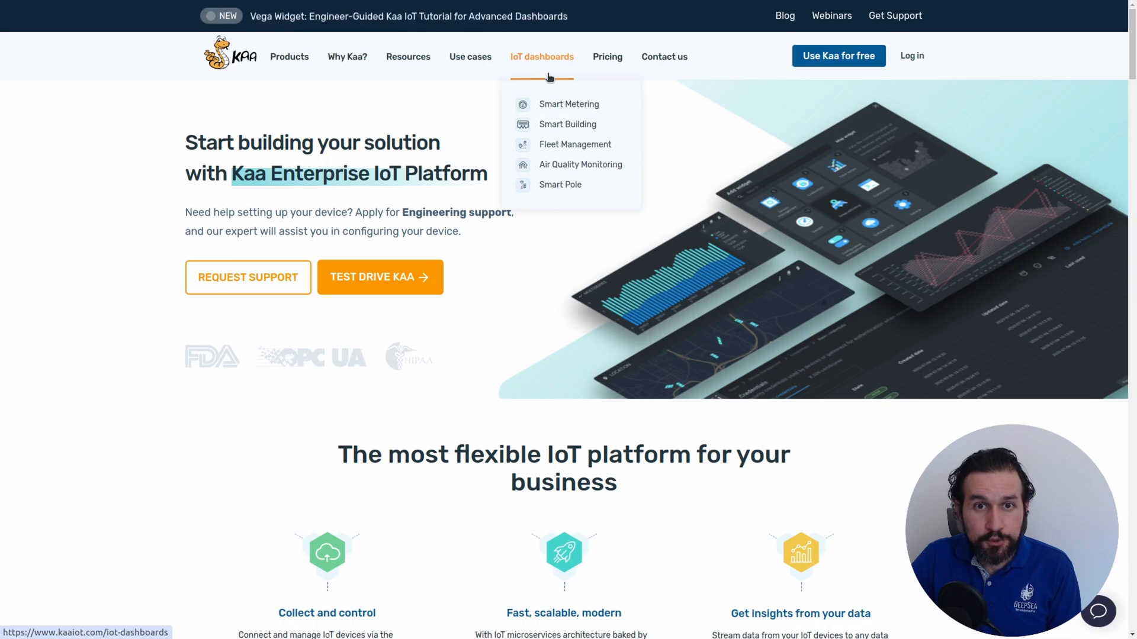
pyautogui.moveTo(574, 144)
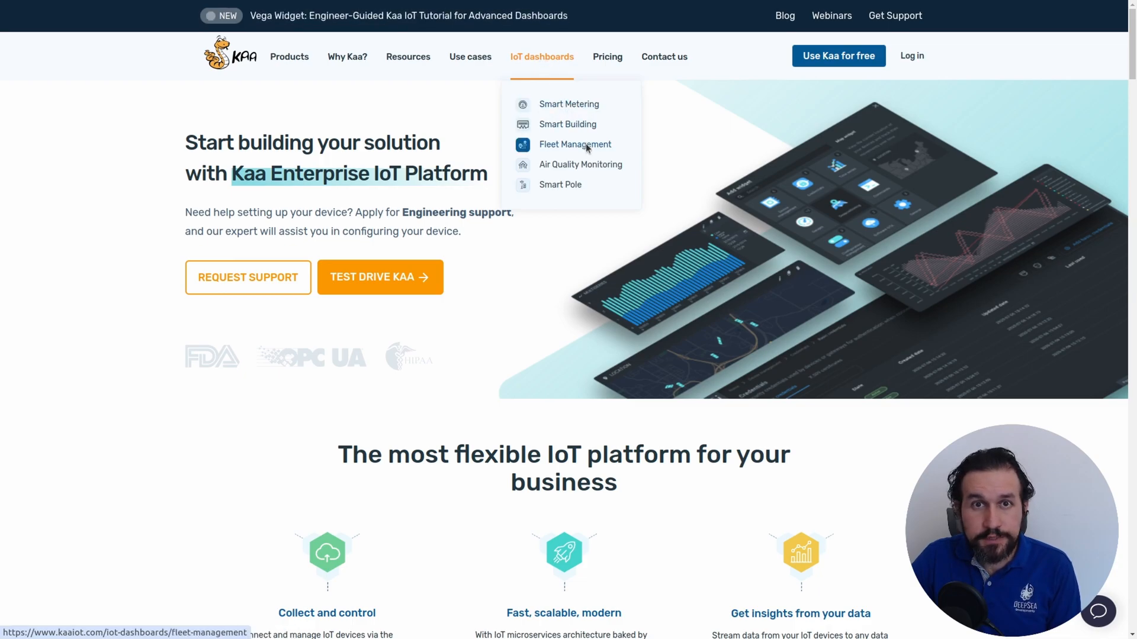
# Open Kaa's Fleet Management dashboard page with its live dashboard preview.
pyautogui.click(574, 145)
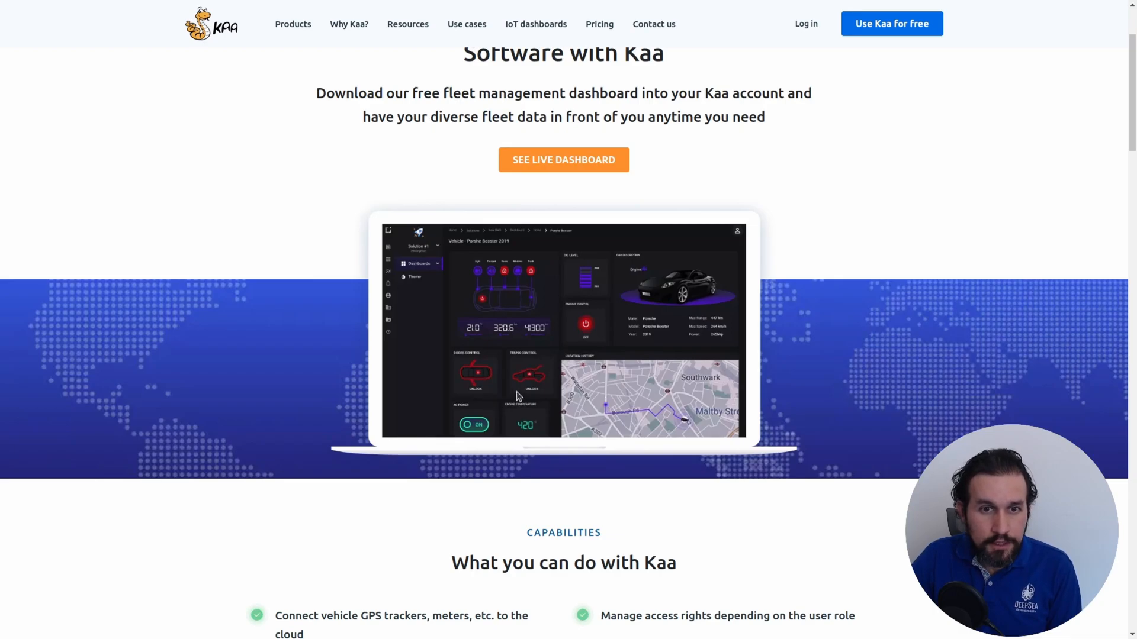
pyautogui.moveTo(563, 159)
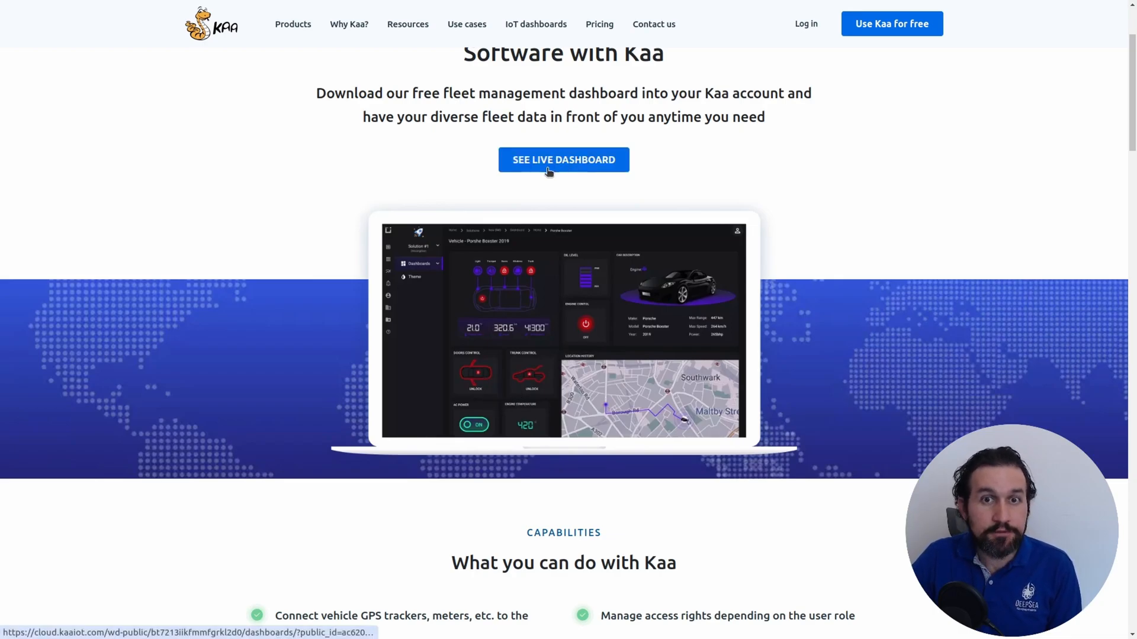
# Open Kaa's live Smart EQ Fortwo dashboard and scroll through its gauges and telemetry charts.
pyautogui.click(563, 159)
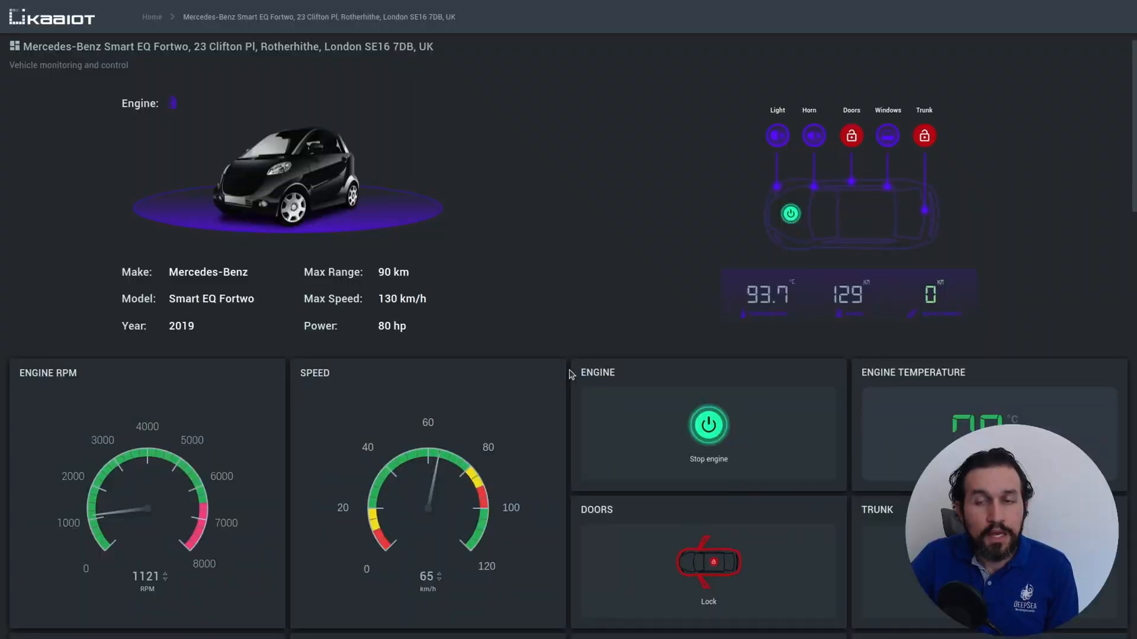
pyautogui.moveTo(545, 334)
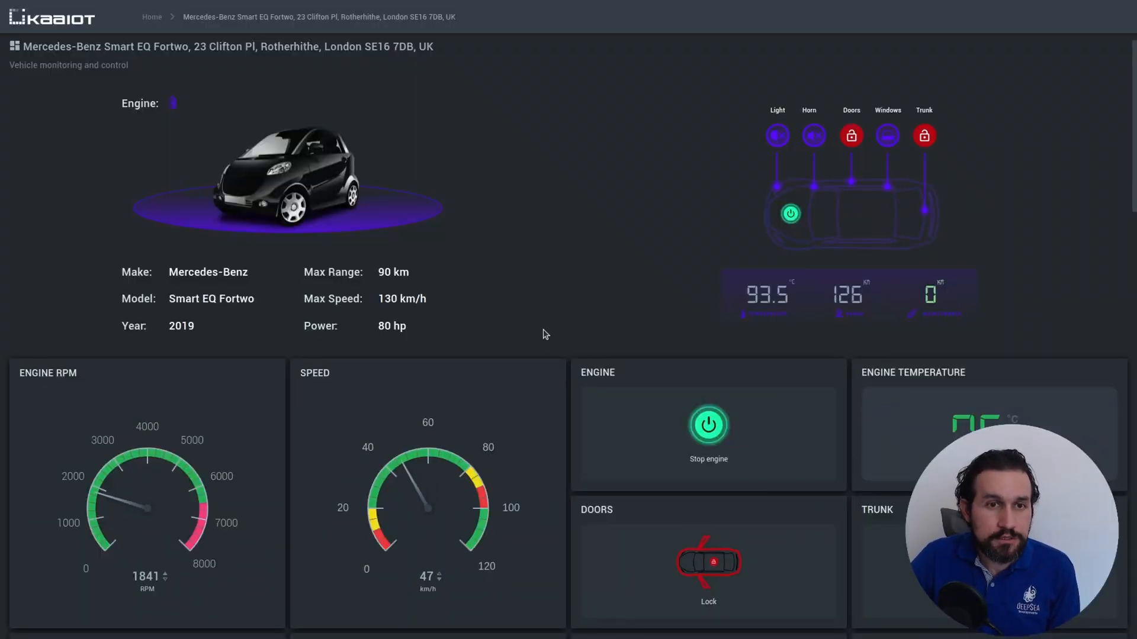
pyautogui.scroll(-3)
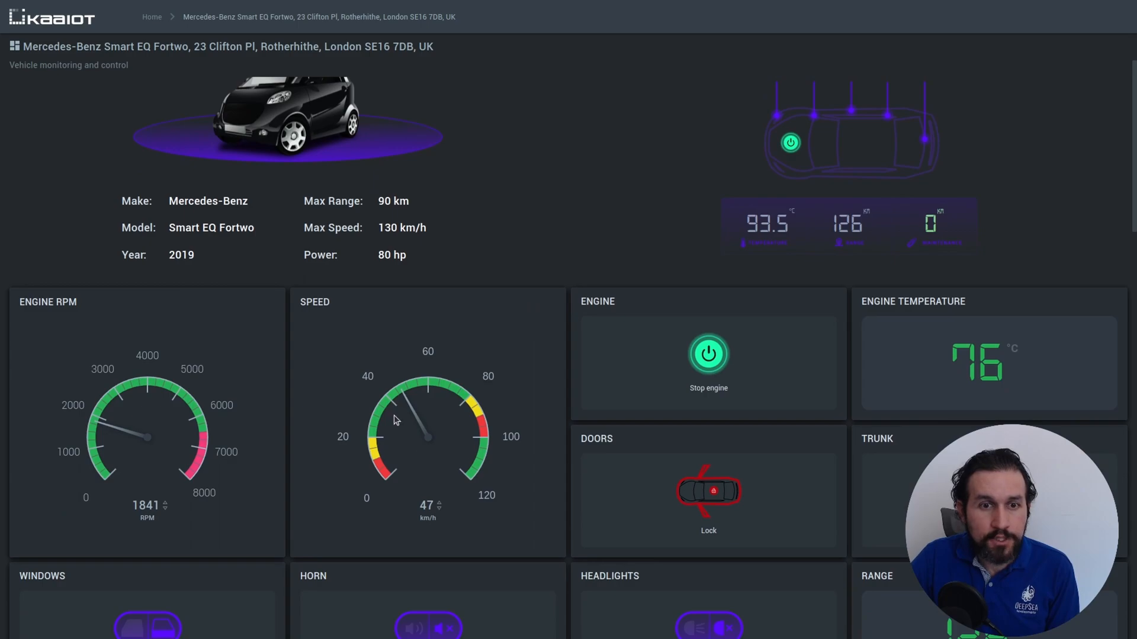
pyautogui.moveTo(788, 329)
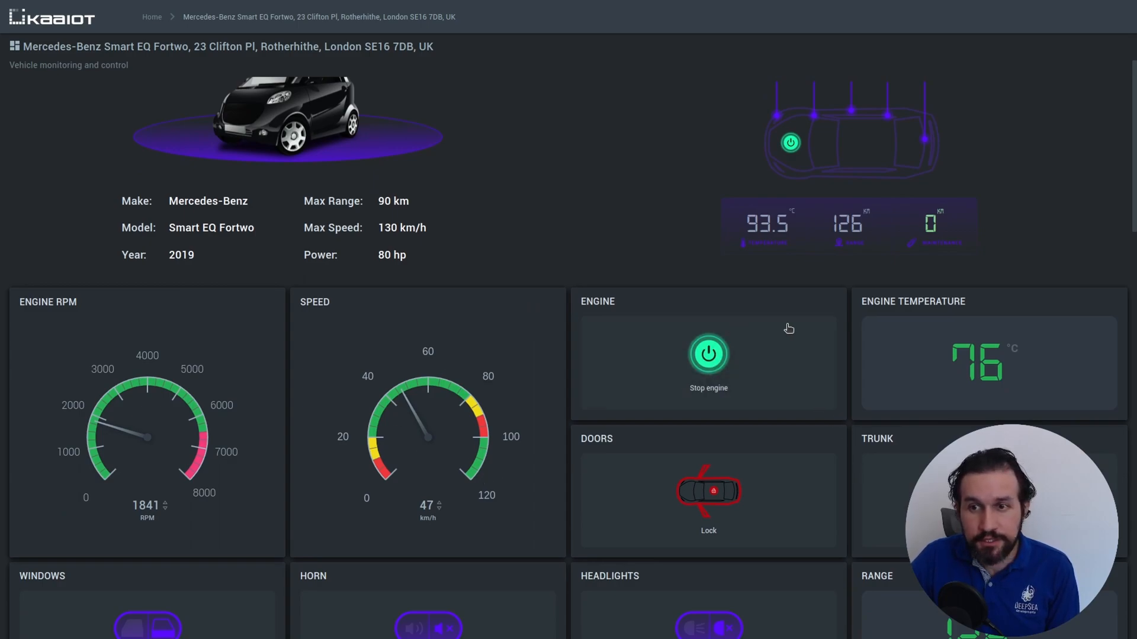
pyautogui.scroll(-3)
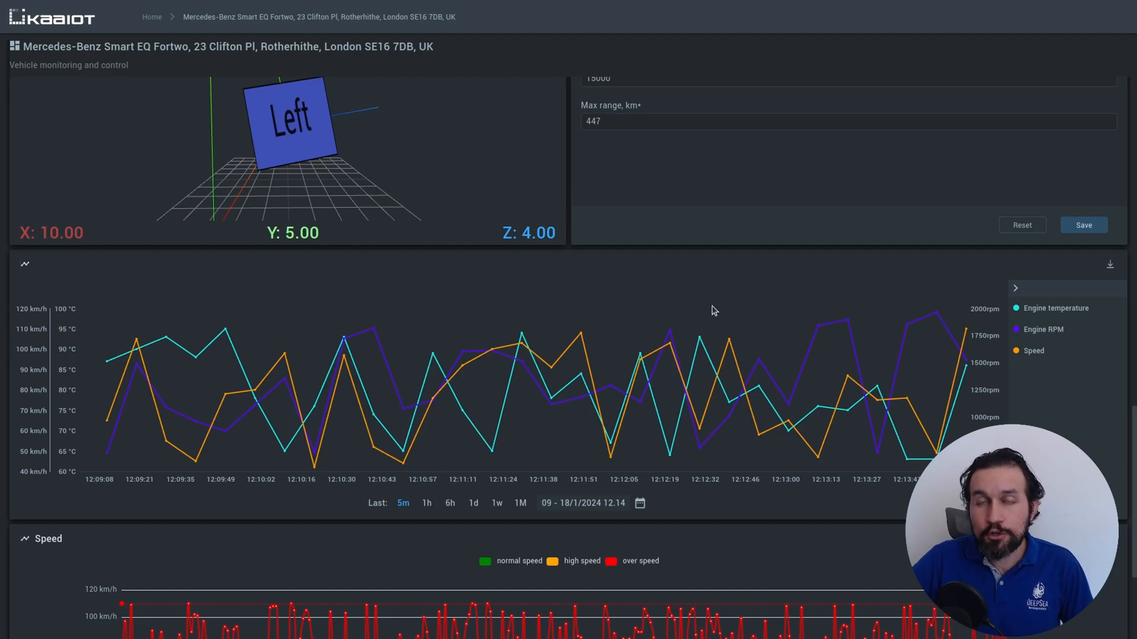
pyautogui.moveTo(689, 285)
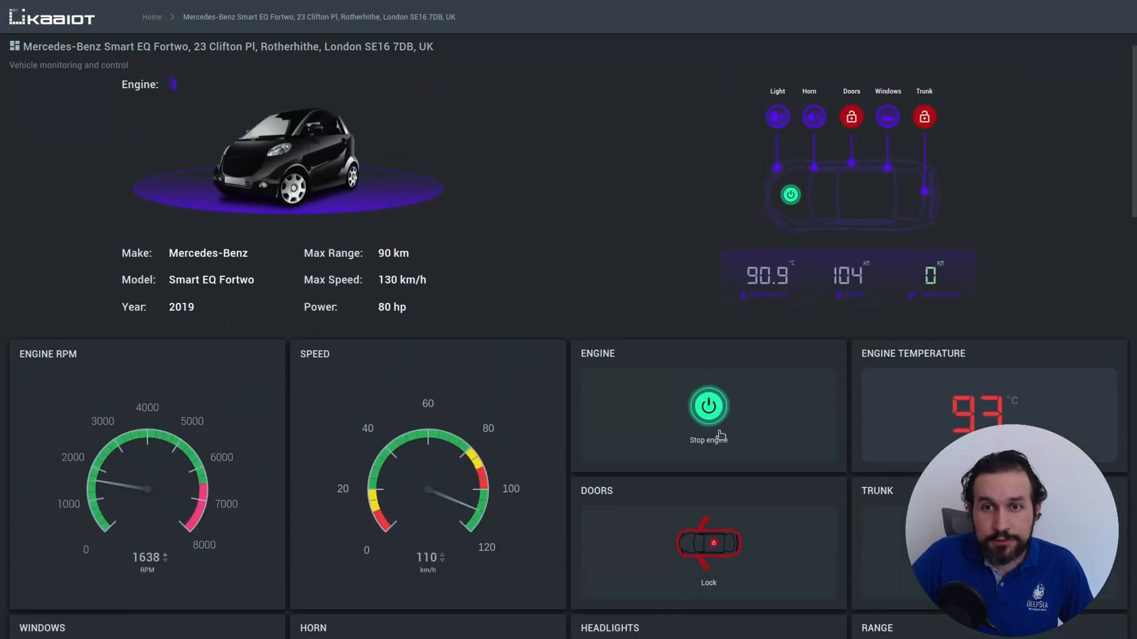
pyautogui.scroll(-3)
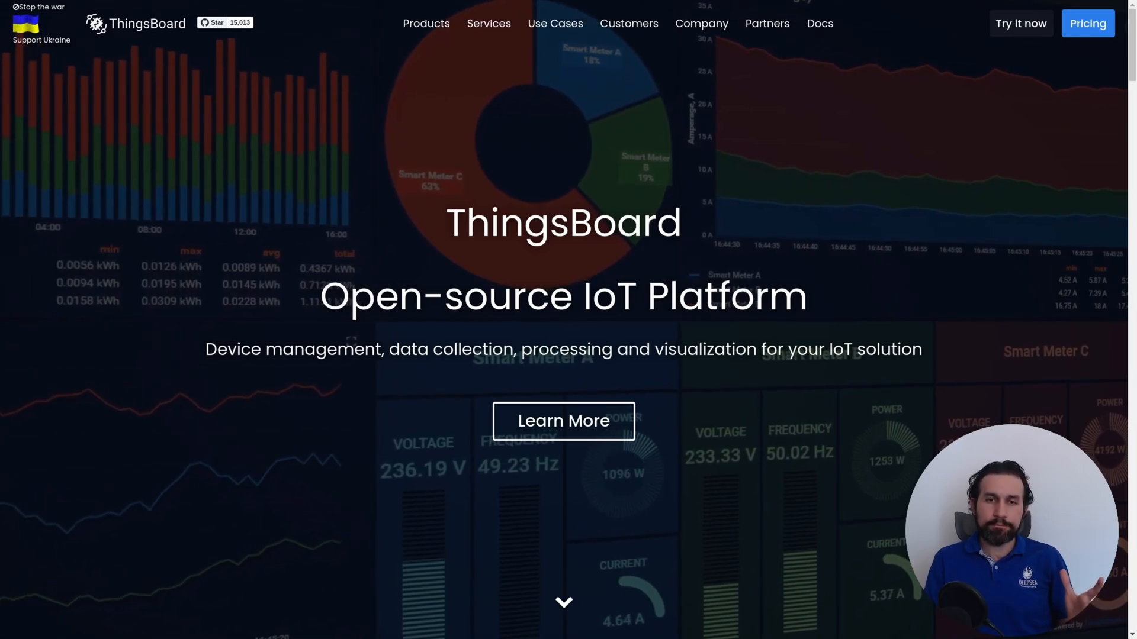
# Scroll ThingsBoard's homepage past device management and data visualization to Process and React.
pyautogui.scroll(-3)
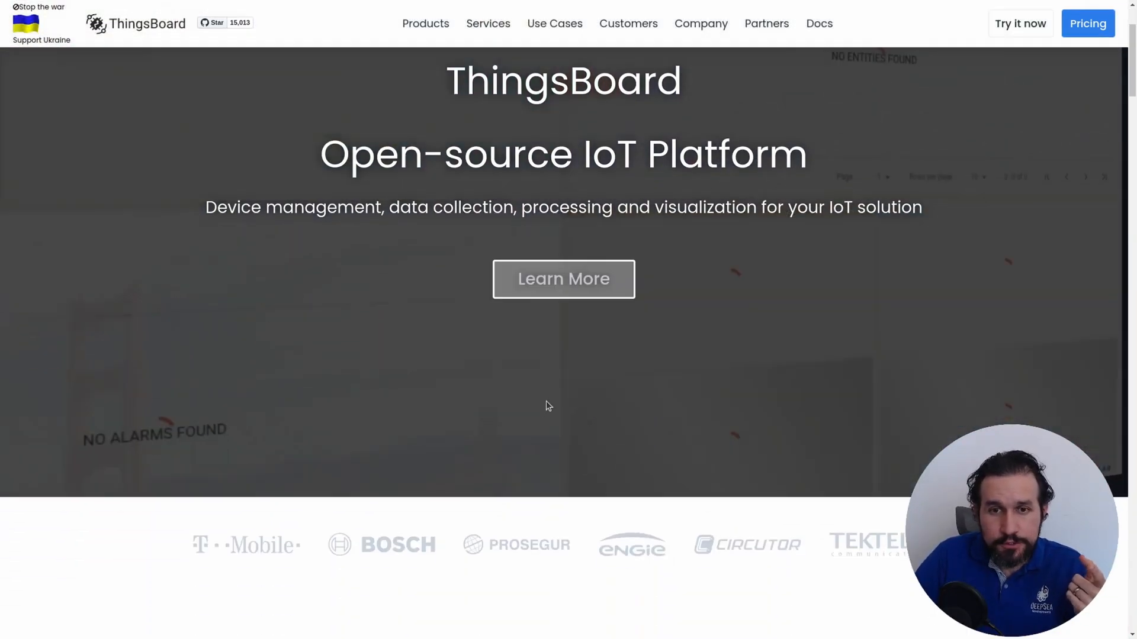
pyautogui.scroll(-3)
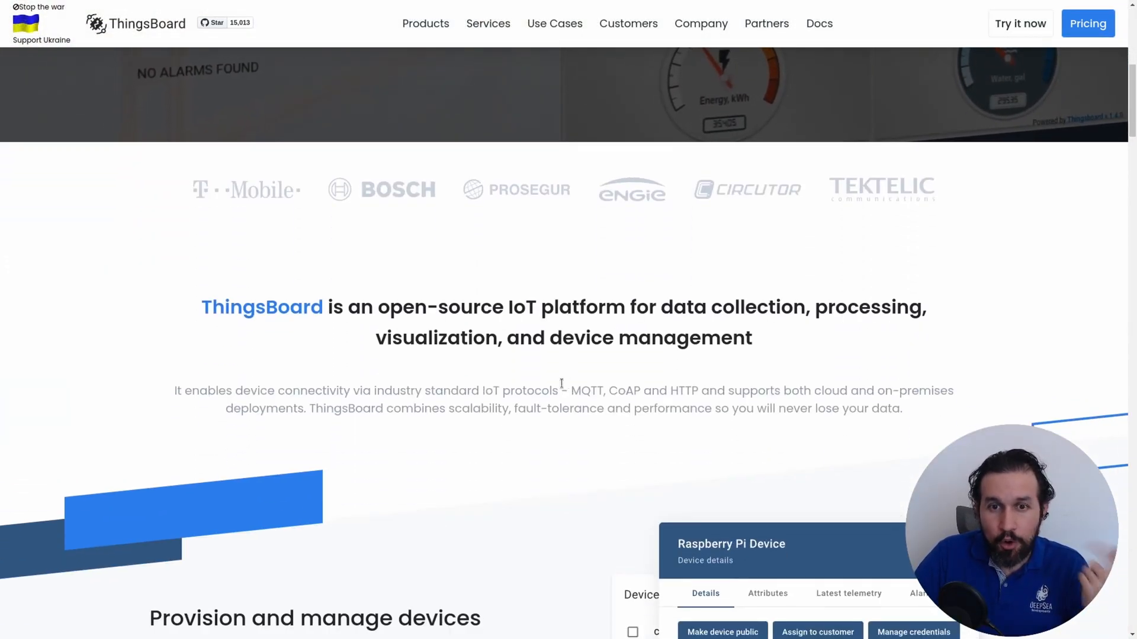
pyautogui.scroll(-3)
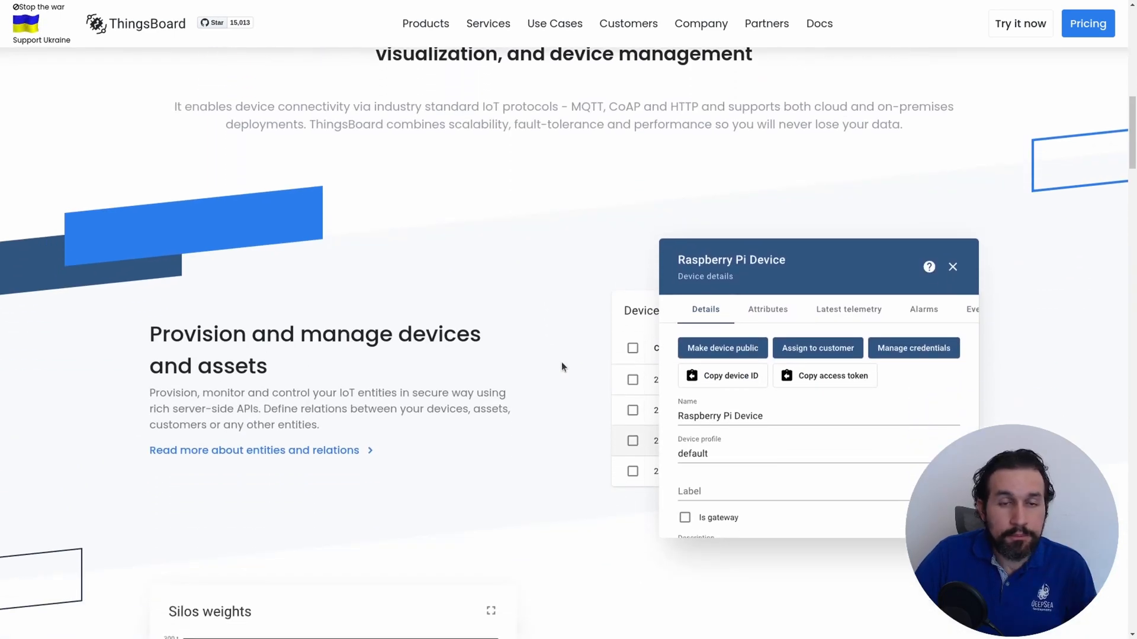
pyautogui.scroll(-3)
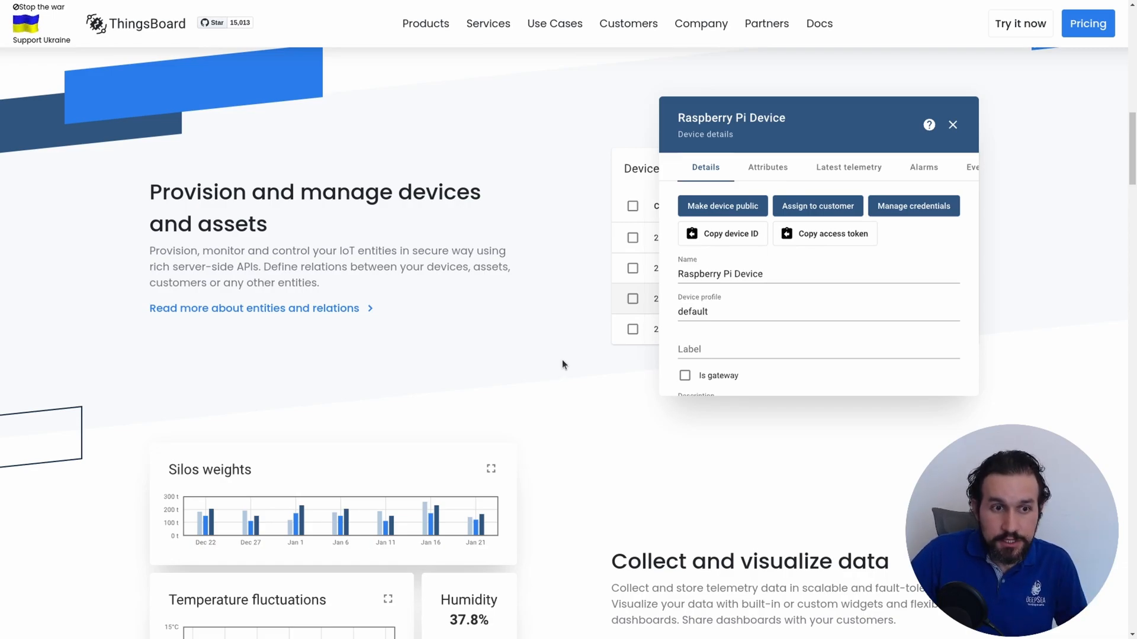
pyautogui.scroll(-3)
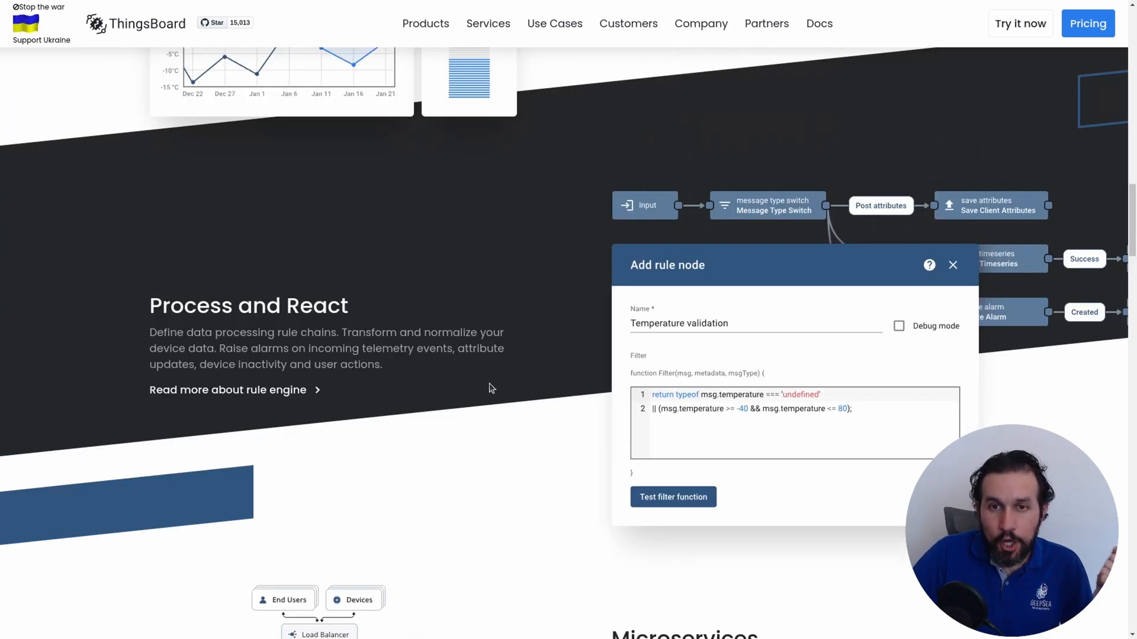
pyautogui.moveTo(580, 300)
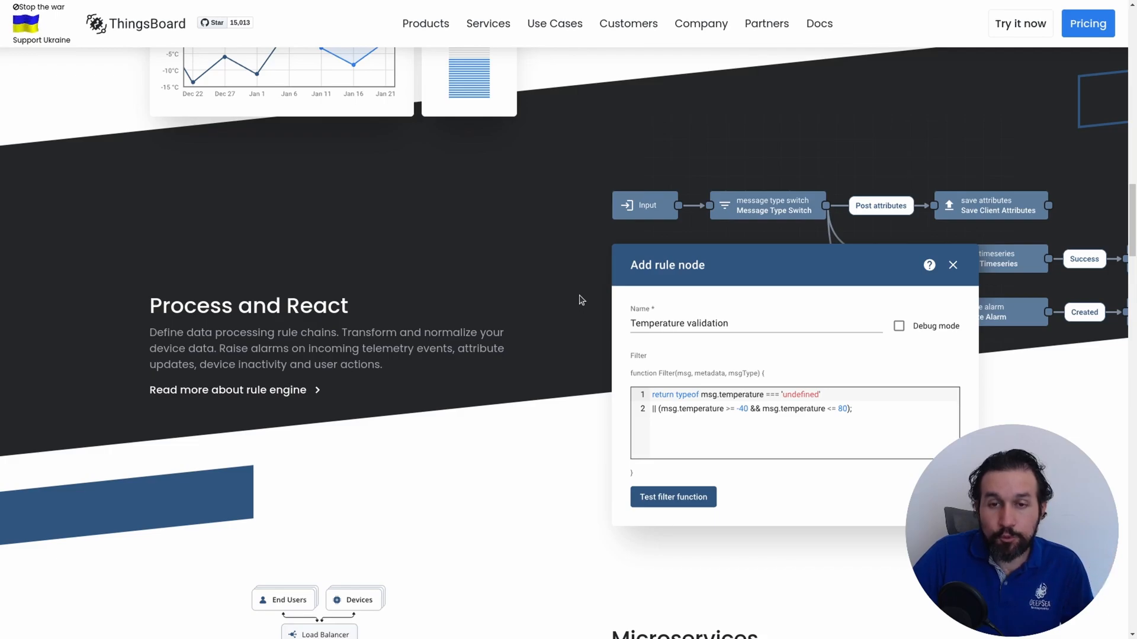
pyautogui.moveTo(585, 284)
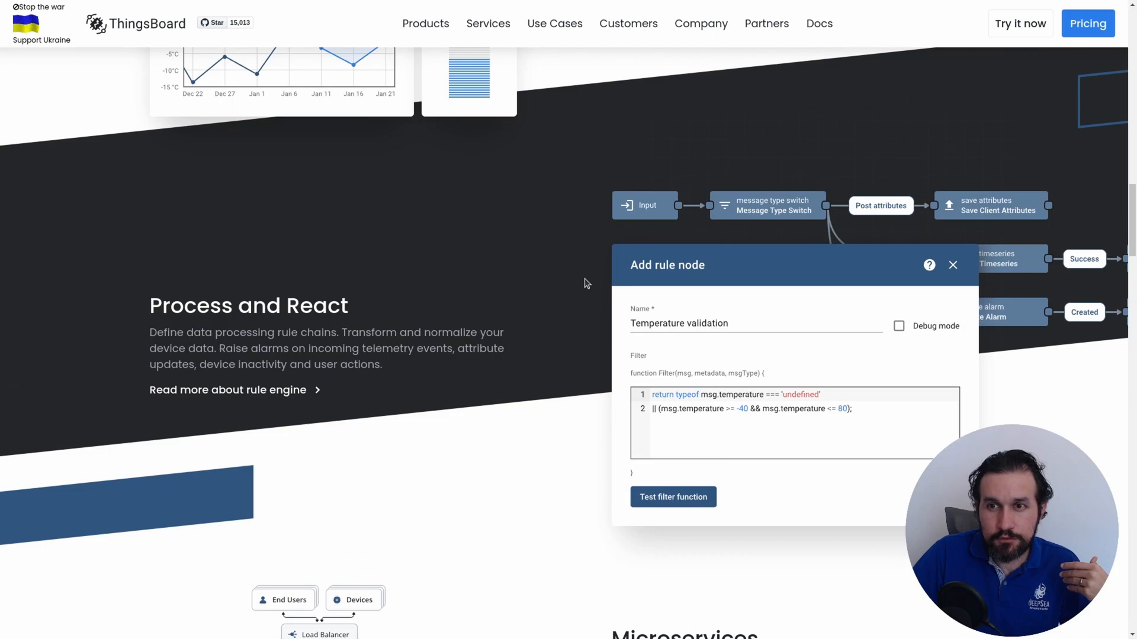
pyautogui.moveTo(530, 253)
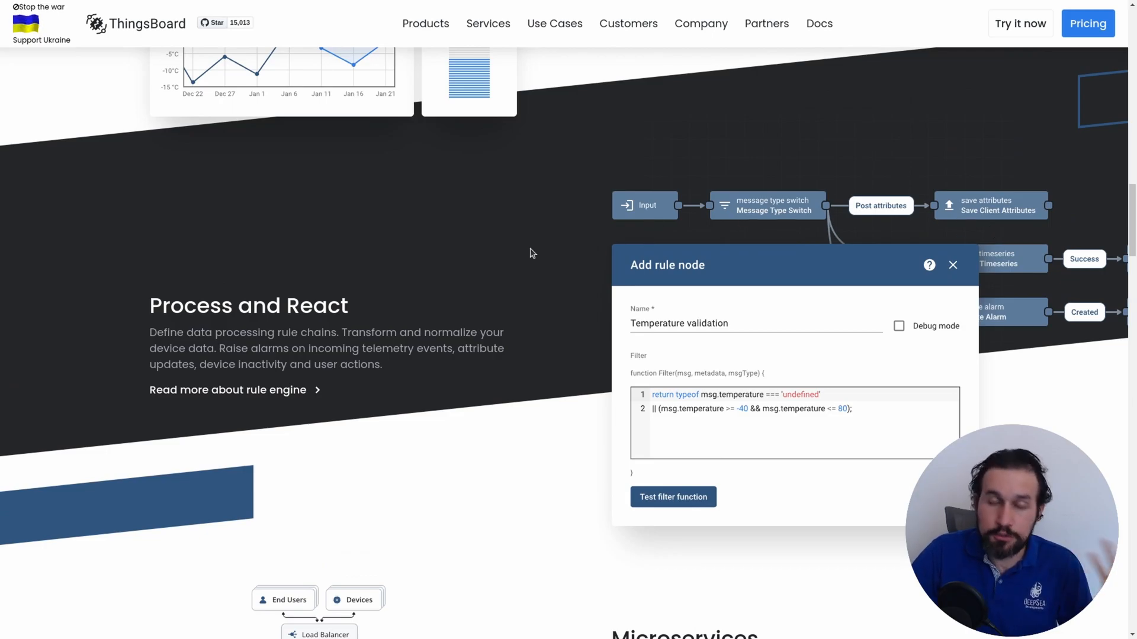
pyautogui.scroll(-3)
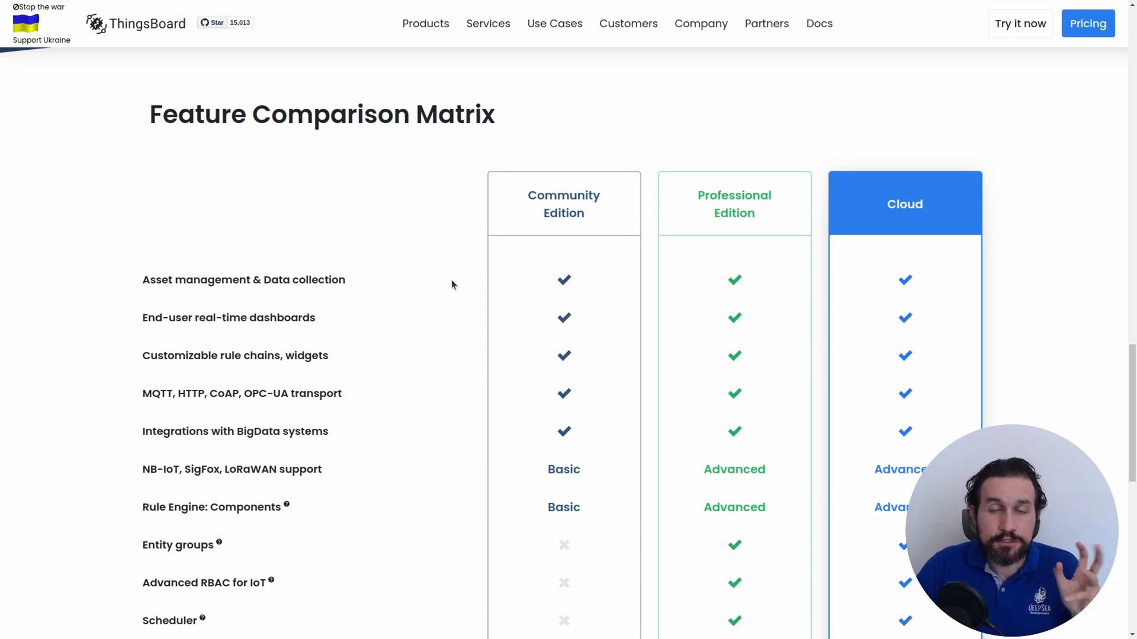
pyautogui.moveTo(532, 243)
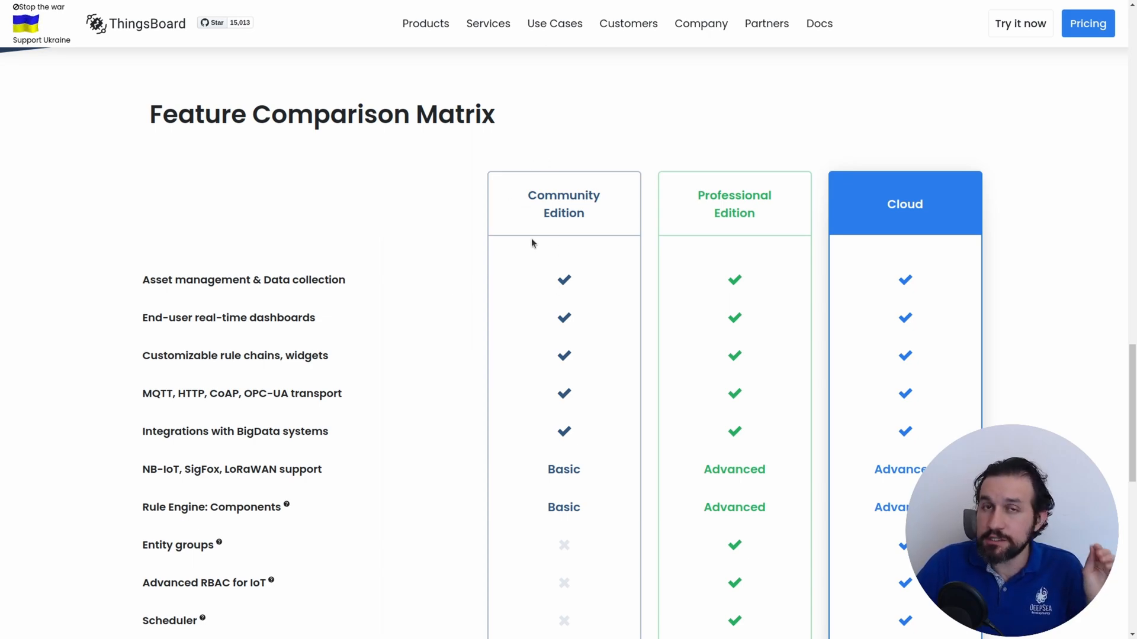
pyautogui.moveTo(788, 221)
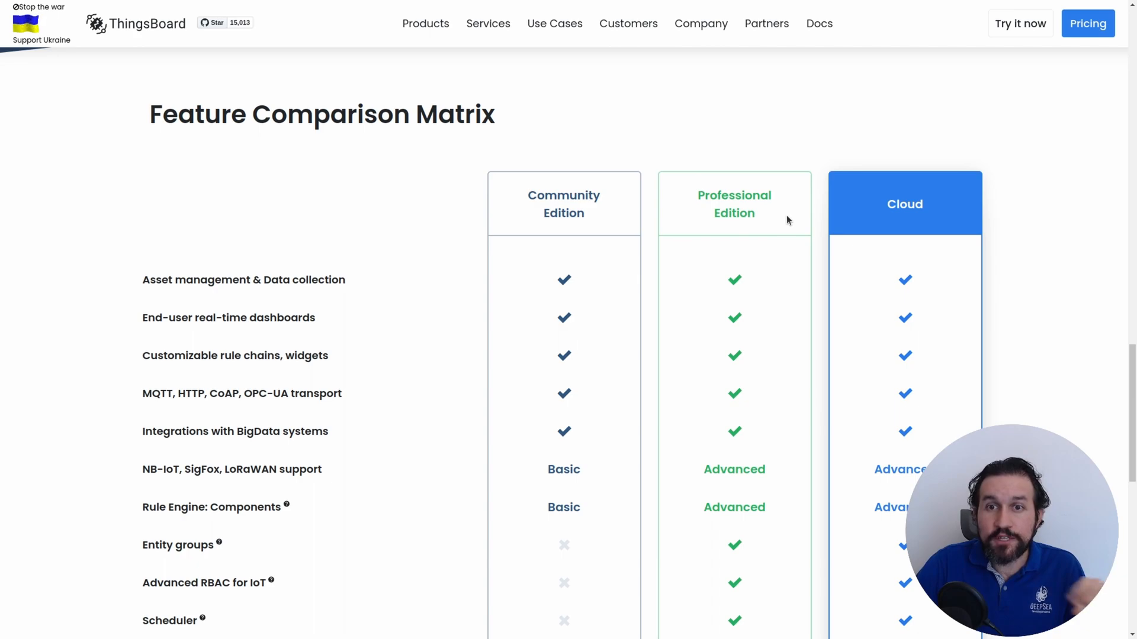
pyautogui.moveTo(576, 207)
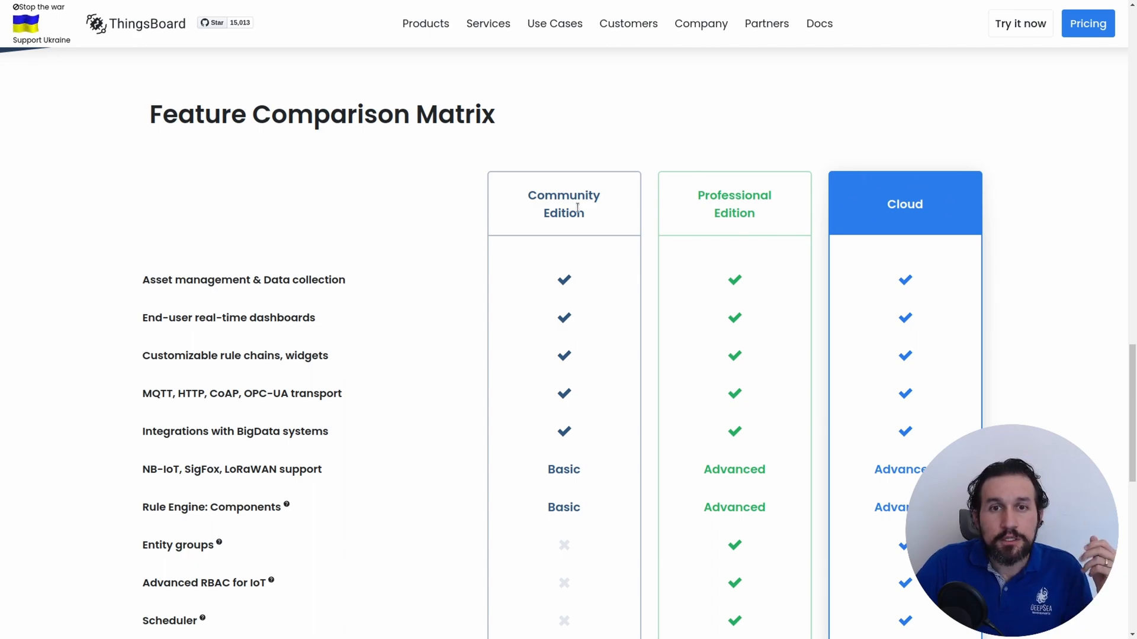
pyautogui.moveTo(611, 191)
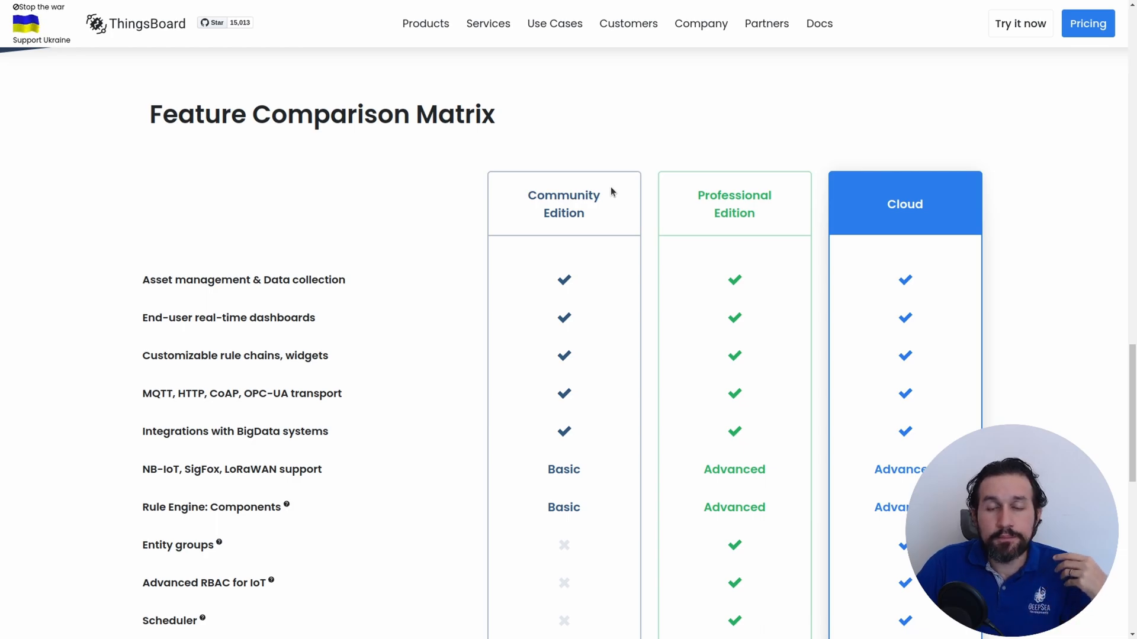
# Scroll the Feature Comparison Matrix further to show the Reporting and White-labeling rows.
pyautogui.scroll(-3)
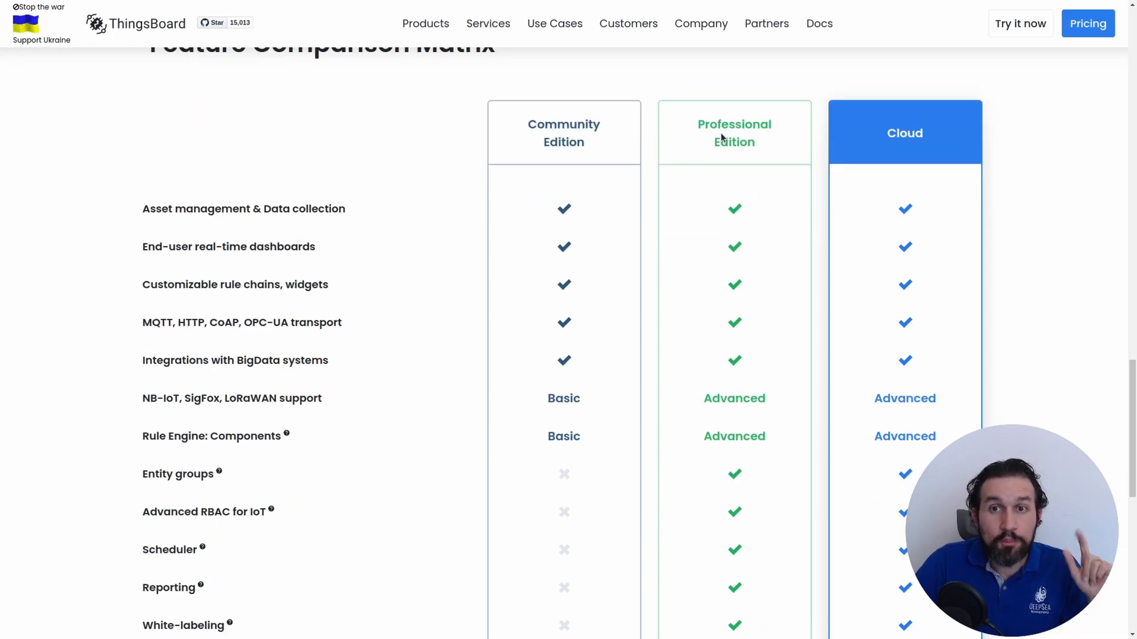
pyautogui.moveTo(772, 143)
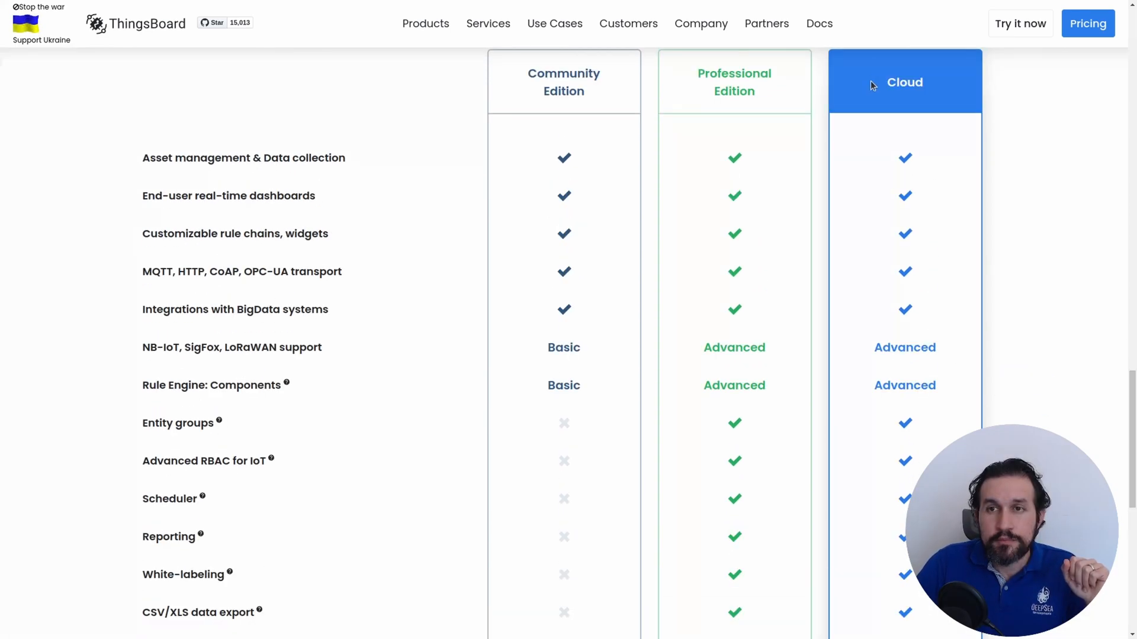
pyautogui.moveTo(837, 85)
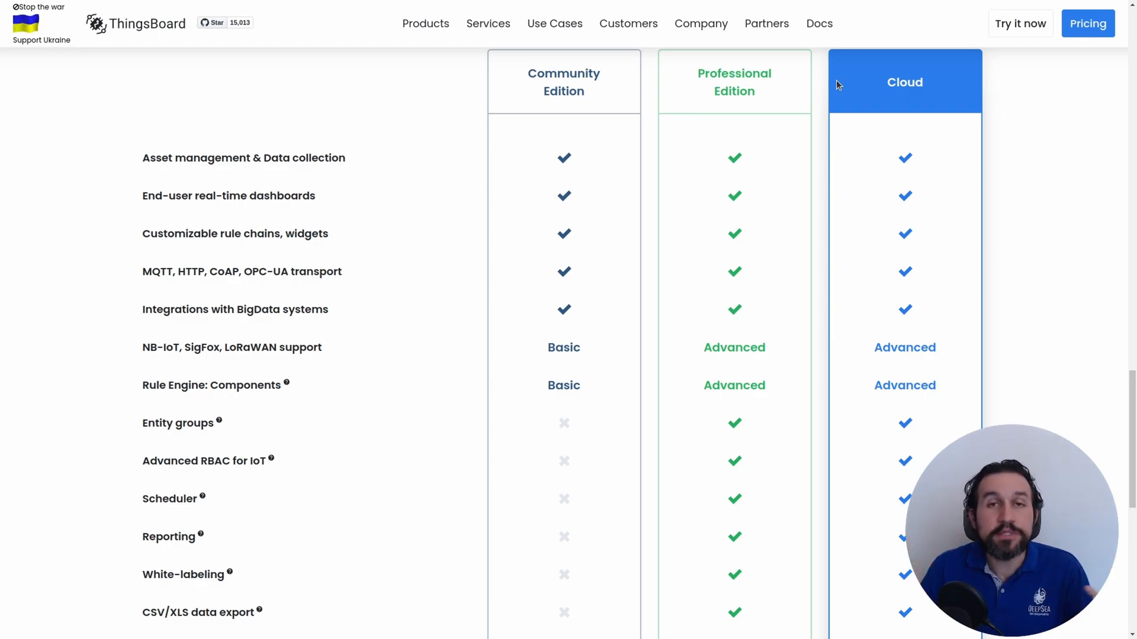
# View Community and Professional pricing, then Professional self-managed perpetual license packages.
pyautogui.click(300, 78)
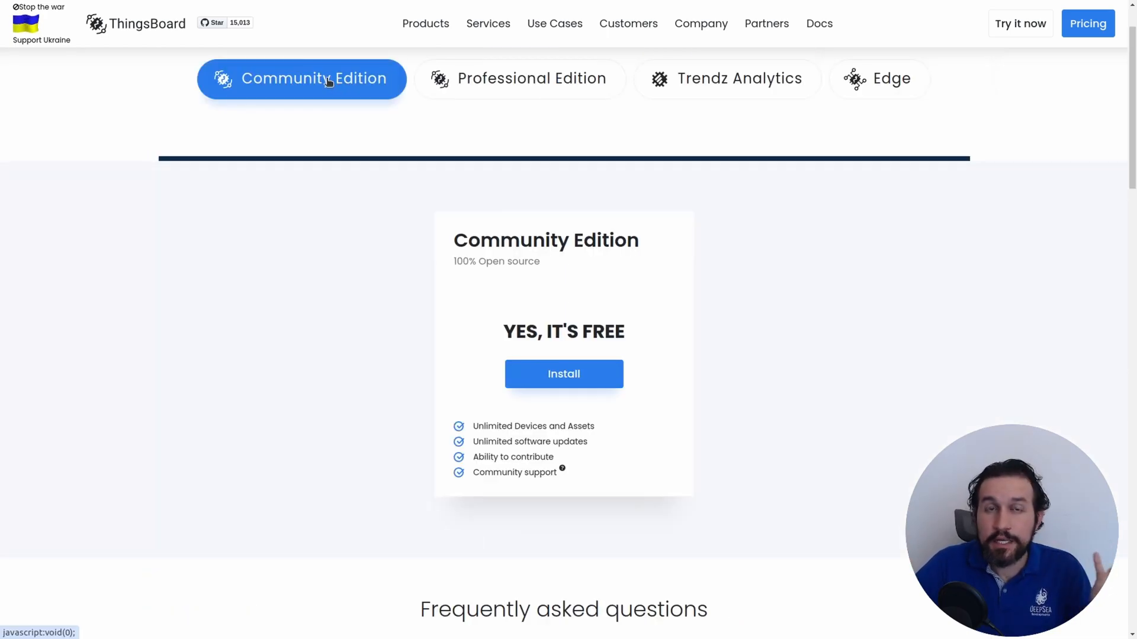
pyautogui.moveTo(487, 245)
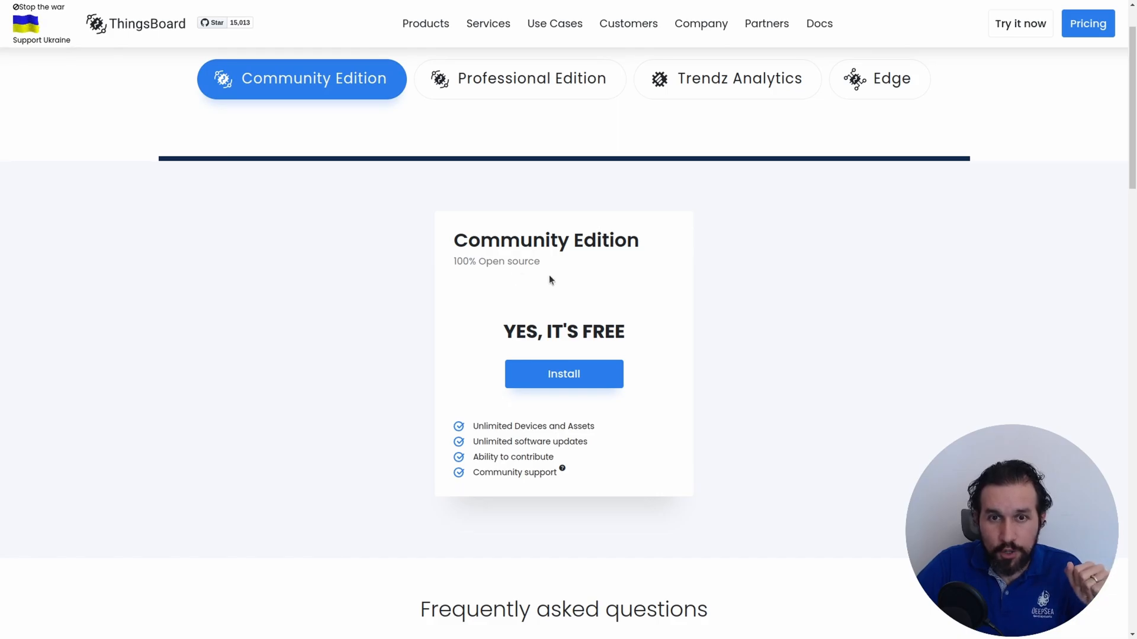
pyautogui.click(520, 78)
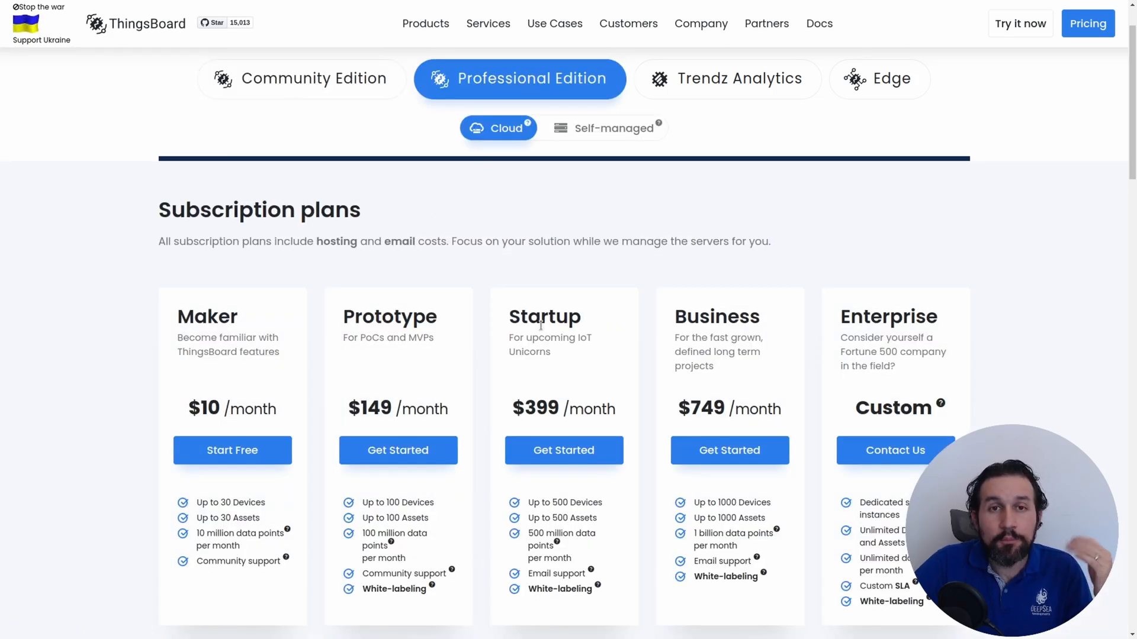
pyautogui.moveTo(814, 306)
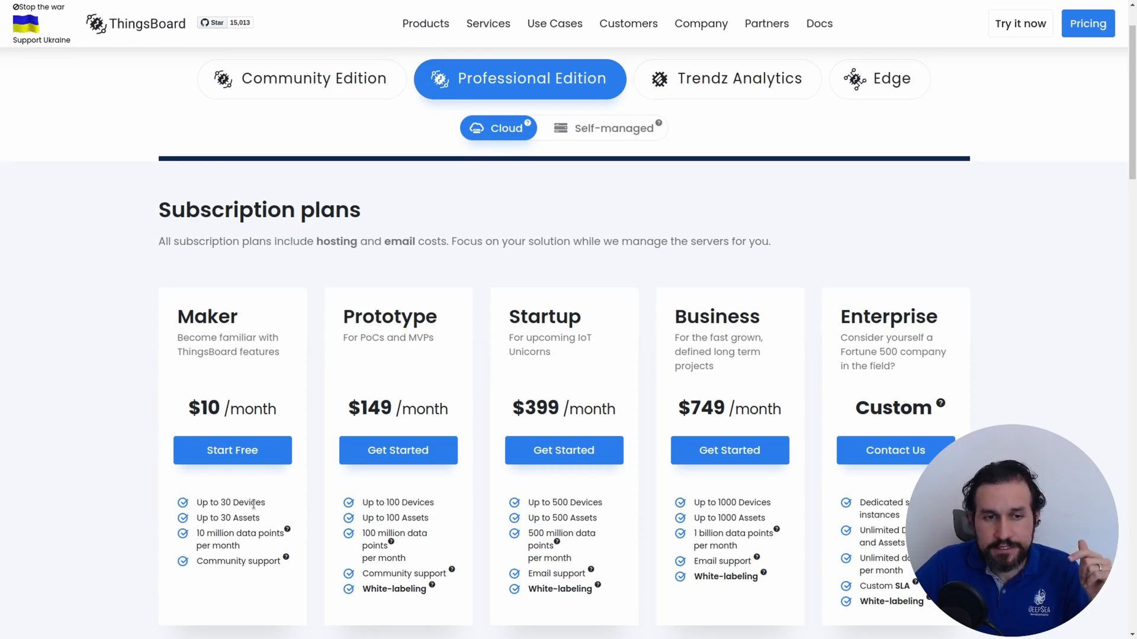
pyautogui.moveTo(437, 305)
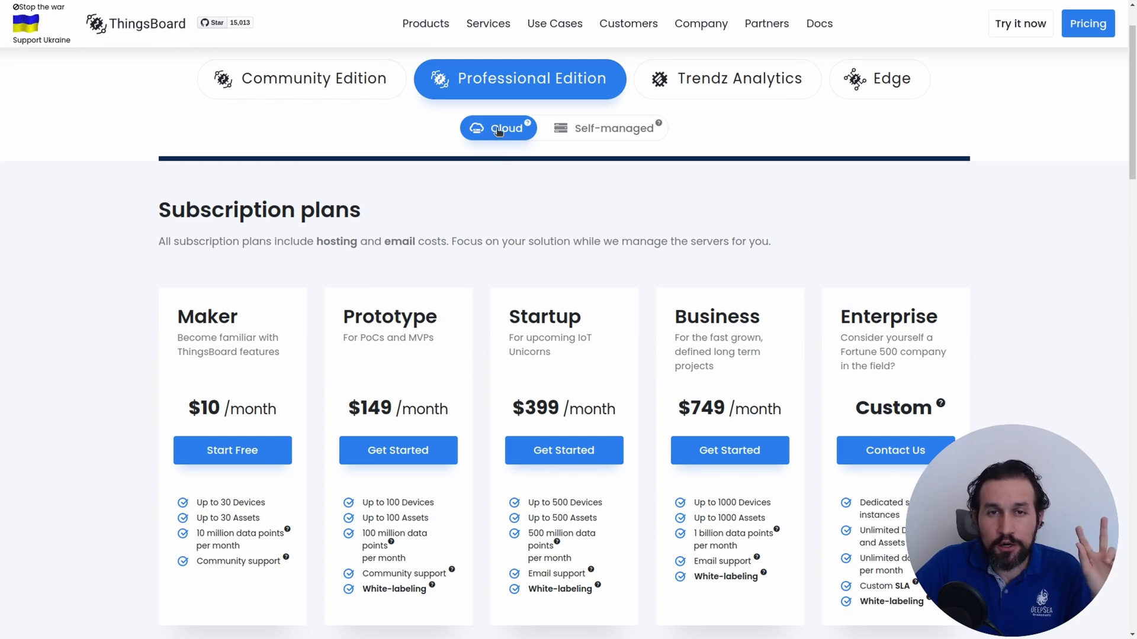
pyautogui.click(611, 128)
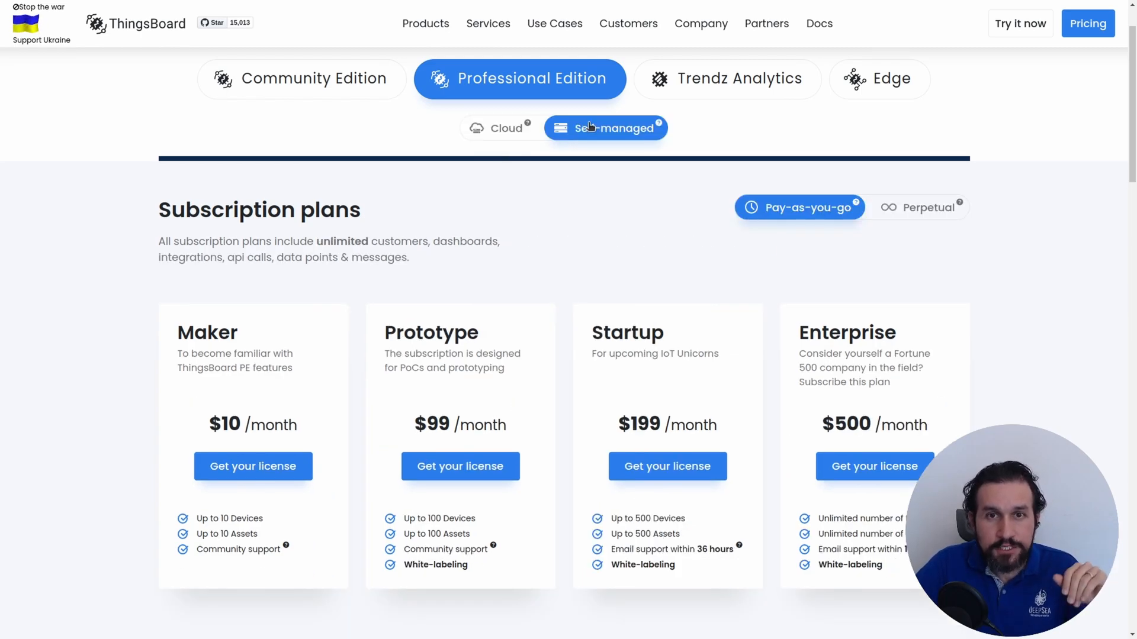
pyautogui.moveTo(752, 259)
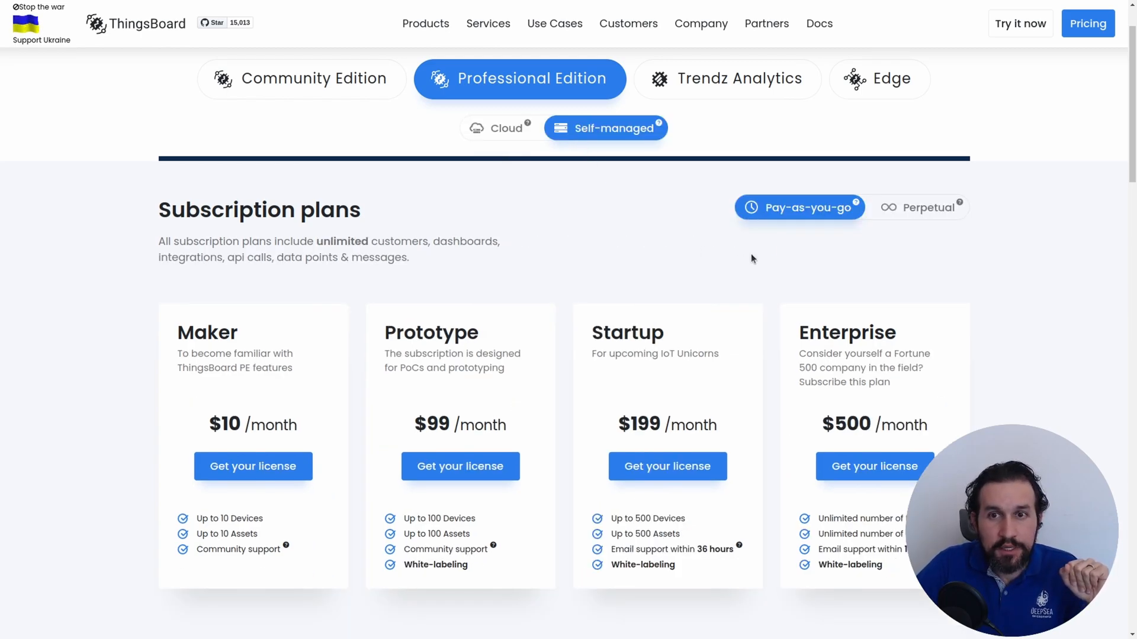
pyautogui.click(920, 208)
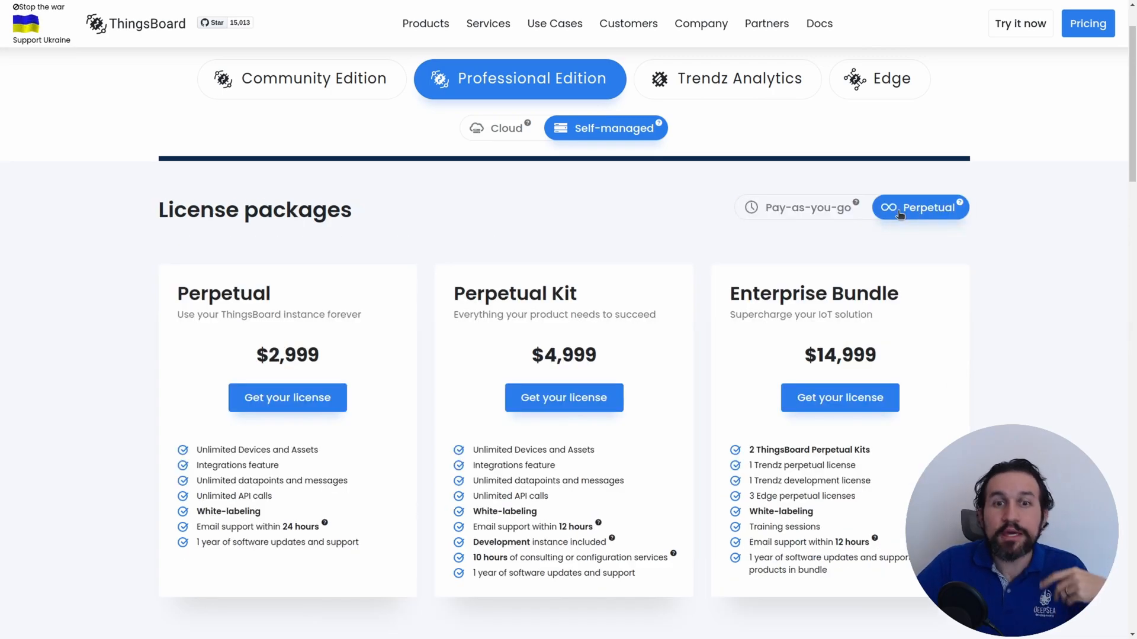
pyautogui.moveTo(776, 245)
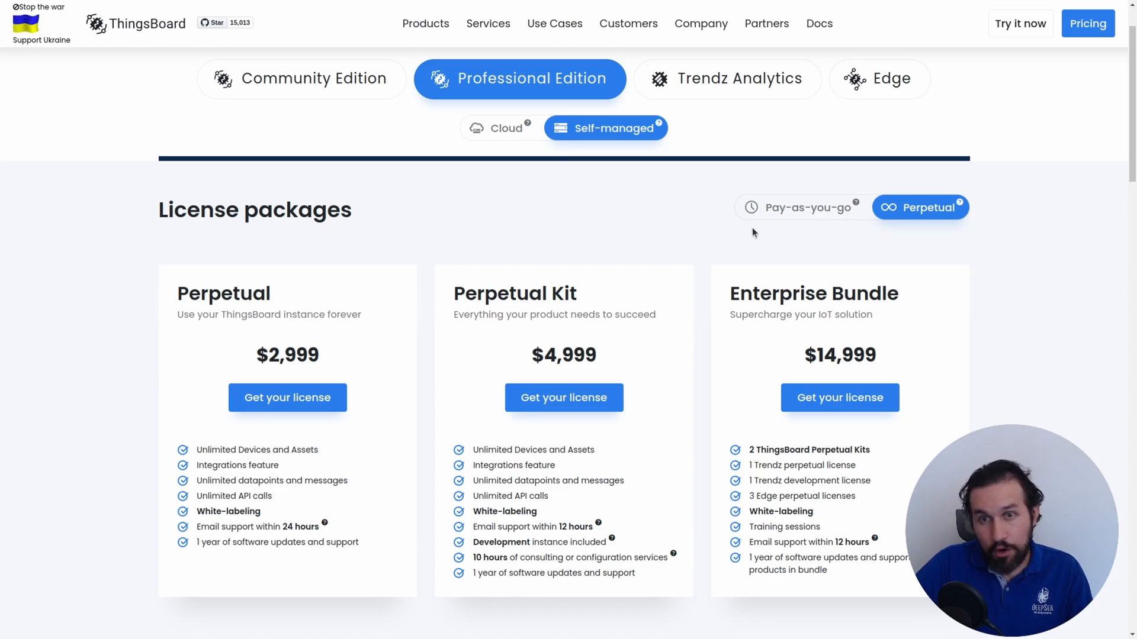
pyautogui.moveTo(912, 375)
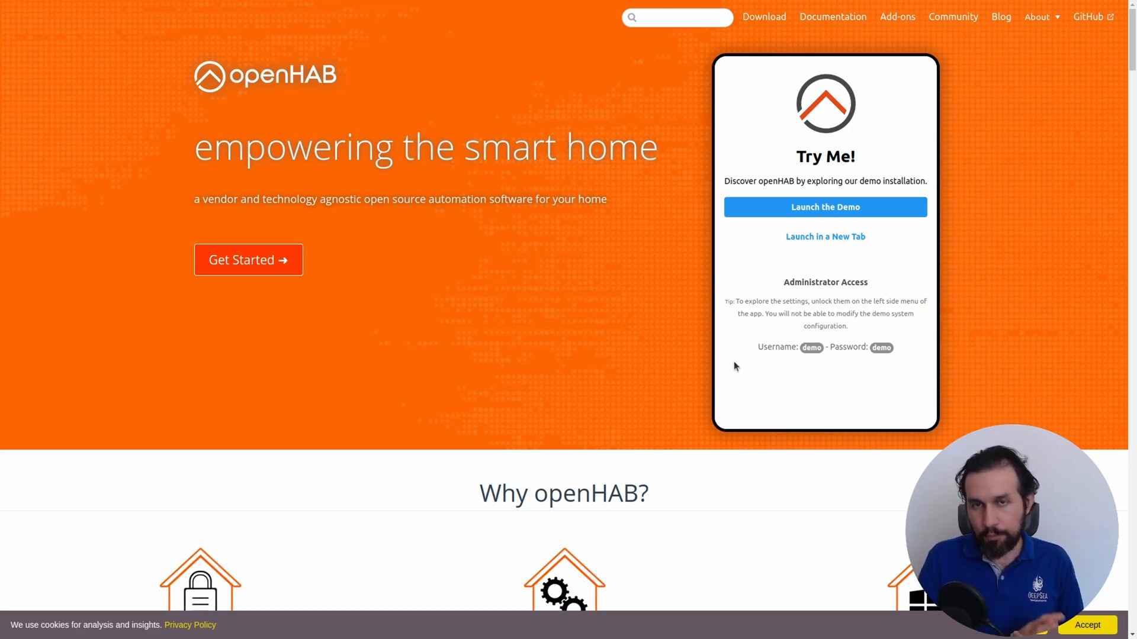
# Scroll the openHAB homepage past 'Why openHAB?' to the 'More than 2000 supported things!' logos.
pyautogui.scroll(-3)
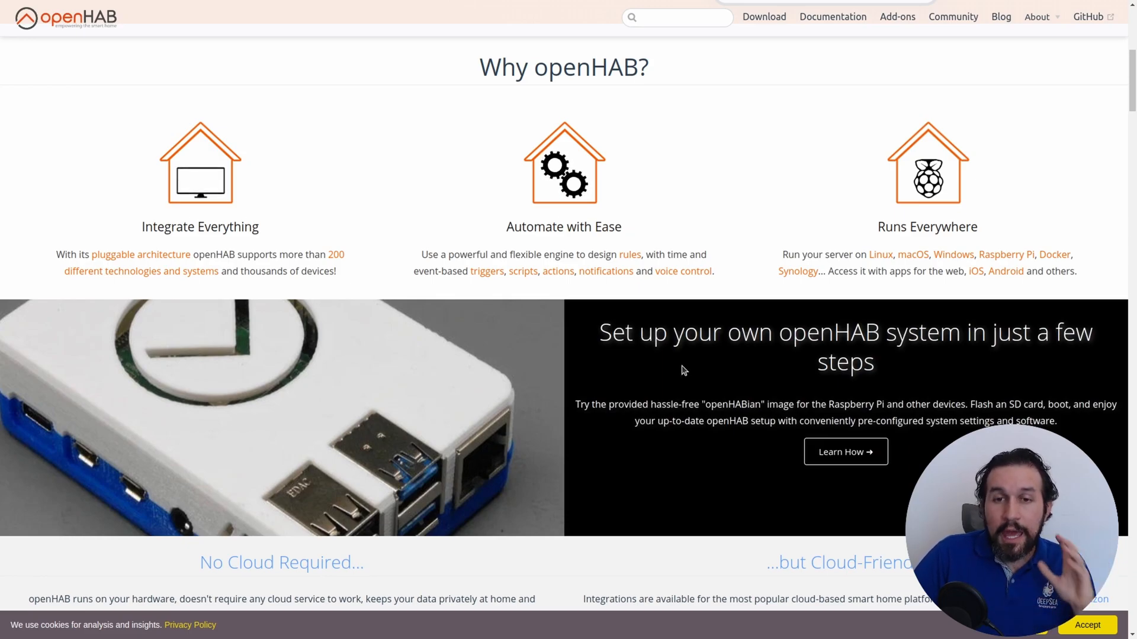
pyautogui.moveTo(632, 361)
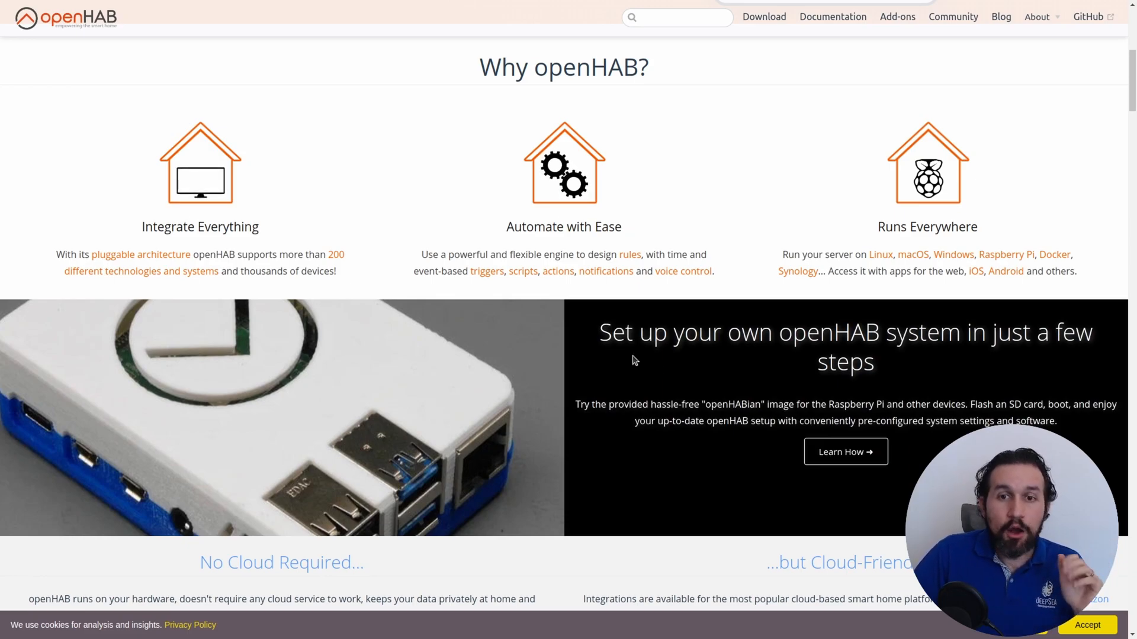
pyautogui.moveTo(284, 396)
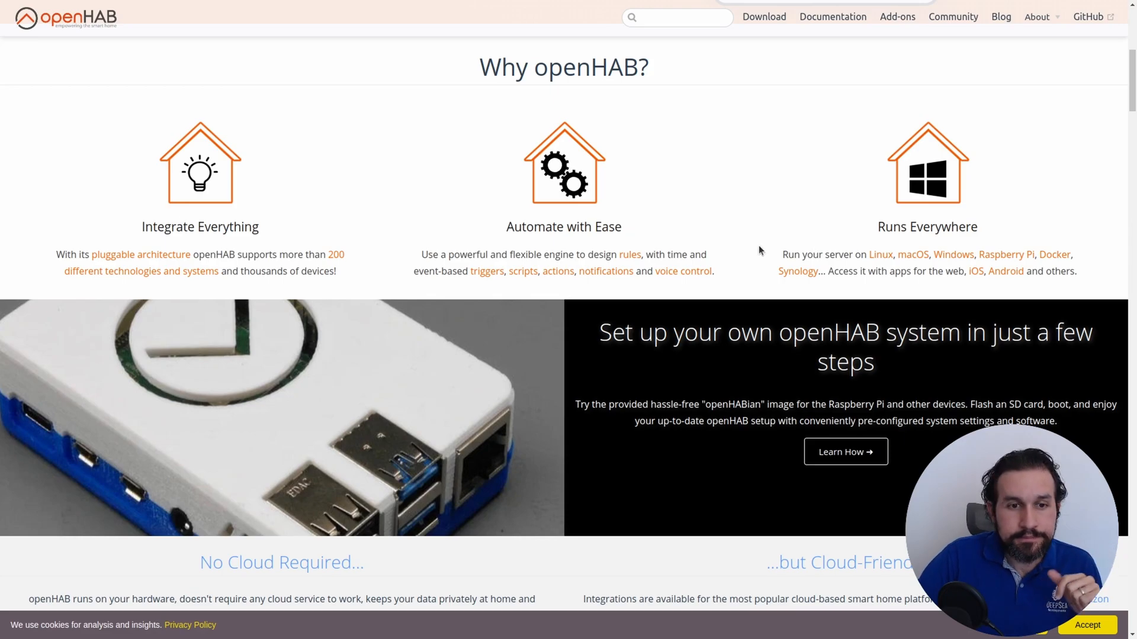
pyautogui.scroll(-3)
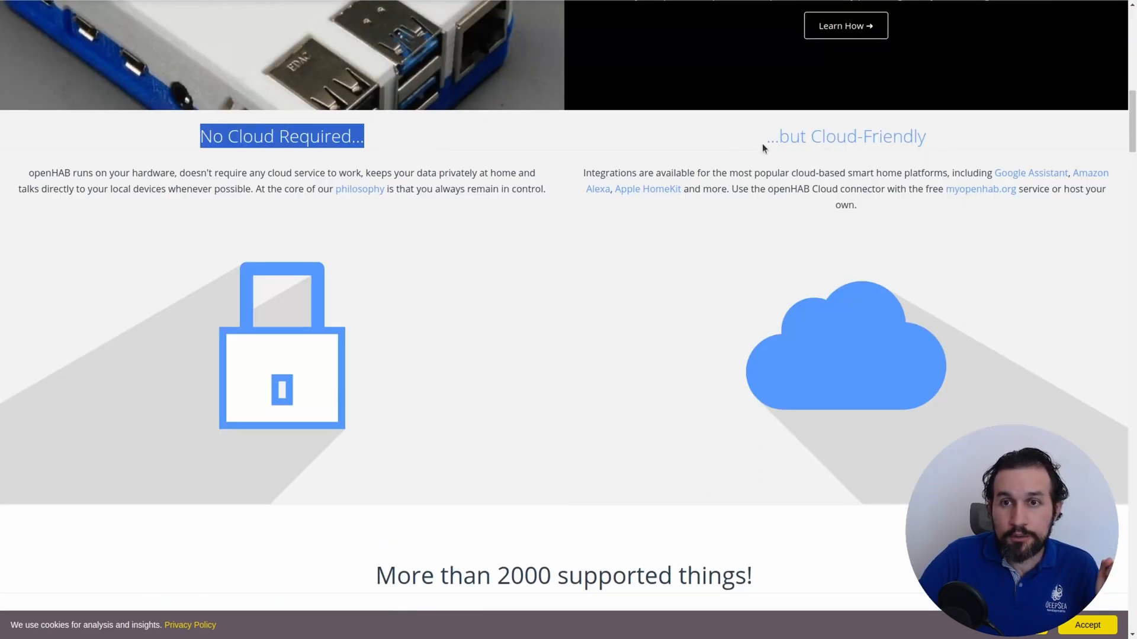
pyautogui.scroll(-3)
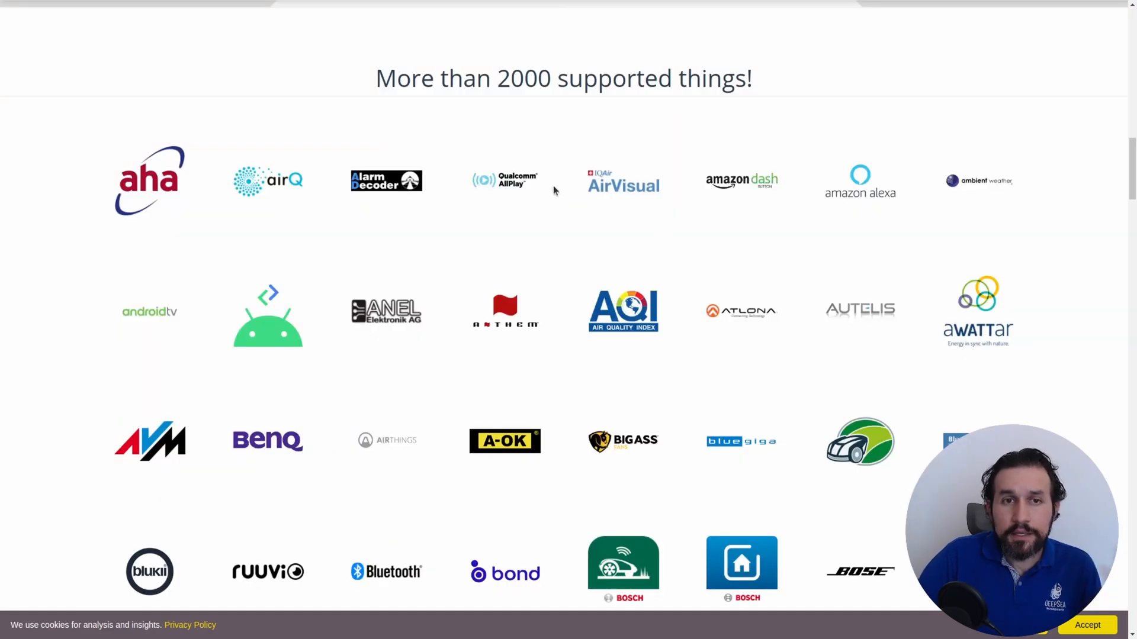
pyautogui.moveTo(655, 178)
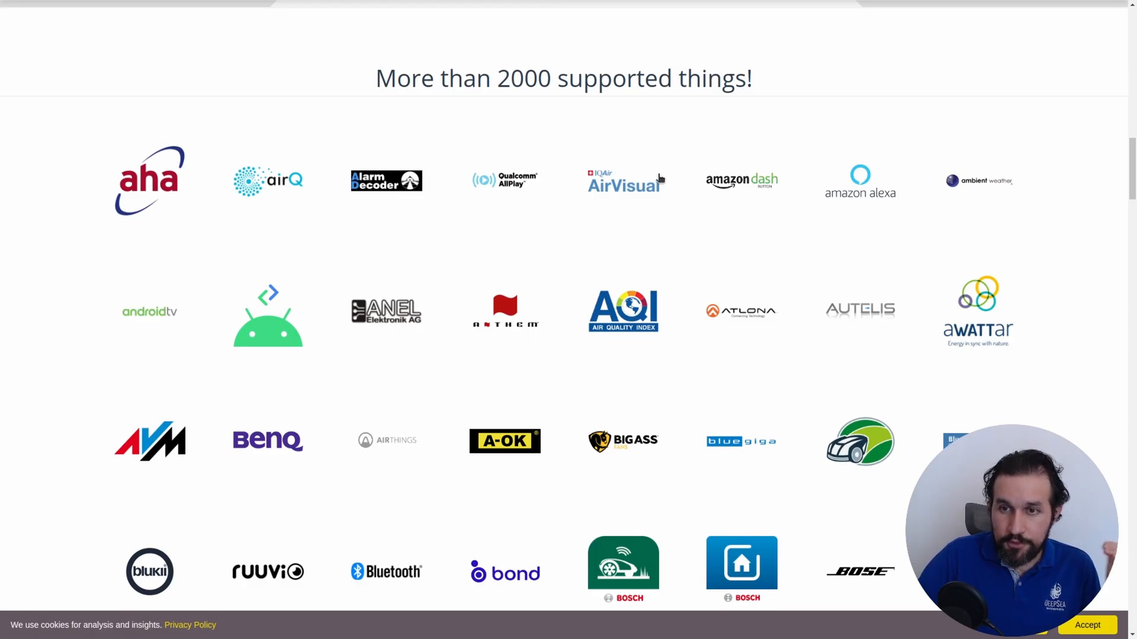
pyautogui.scroll(-3)
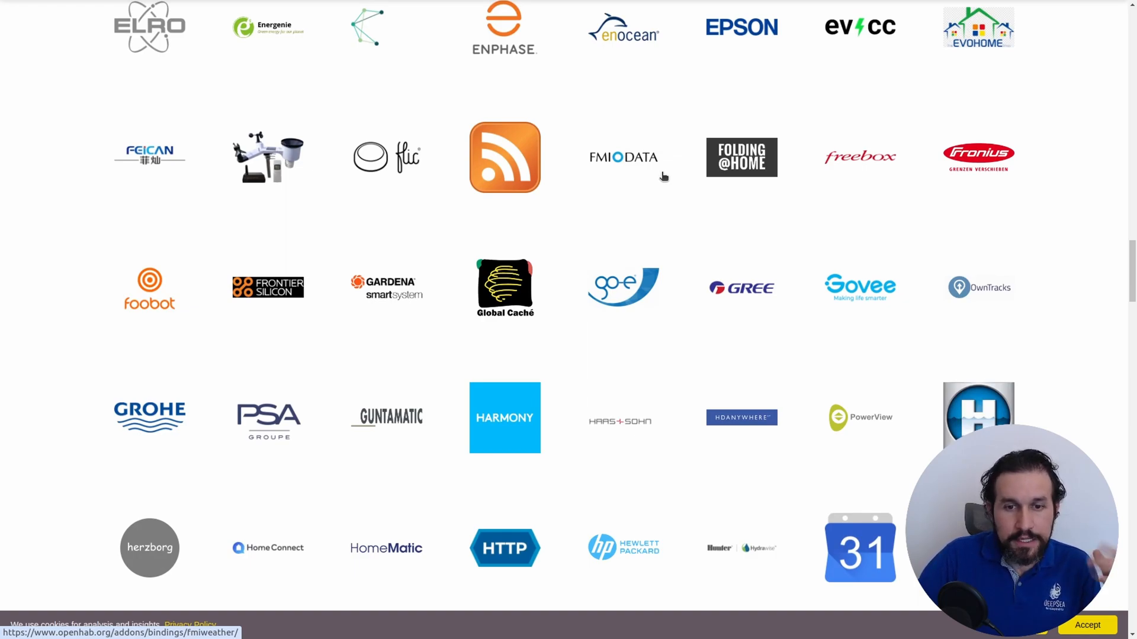
pyautogui.moveTo(665, 206)
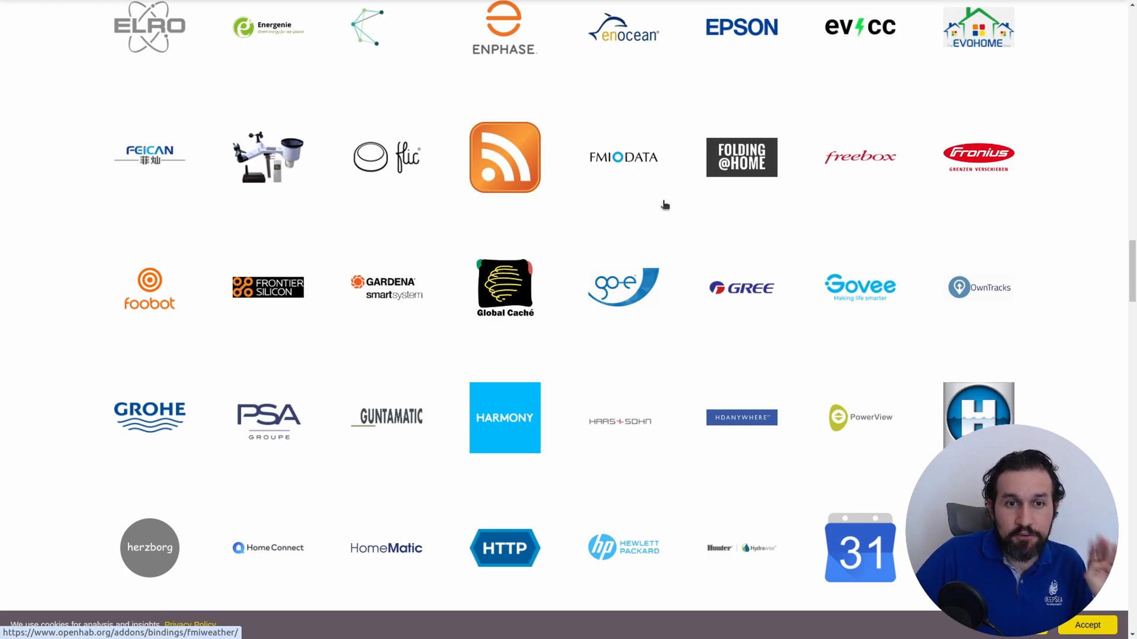
pyautogui.moveTo(656, 201)
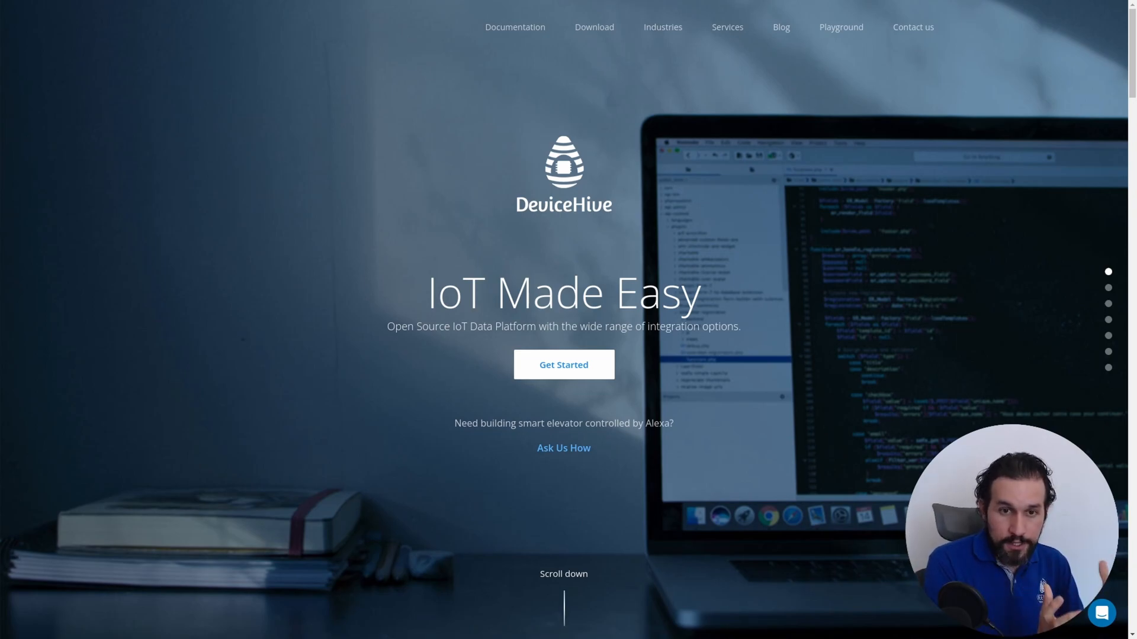
pyautogui.moveTo(867, 4)
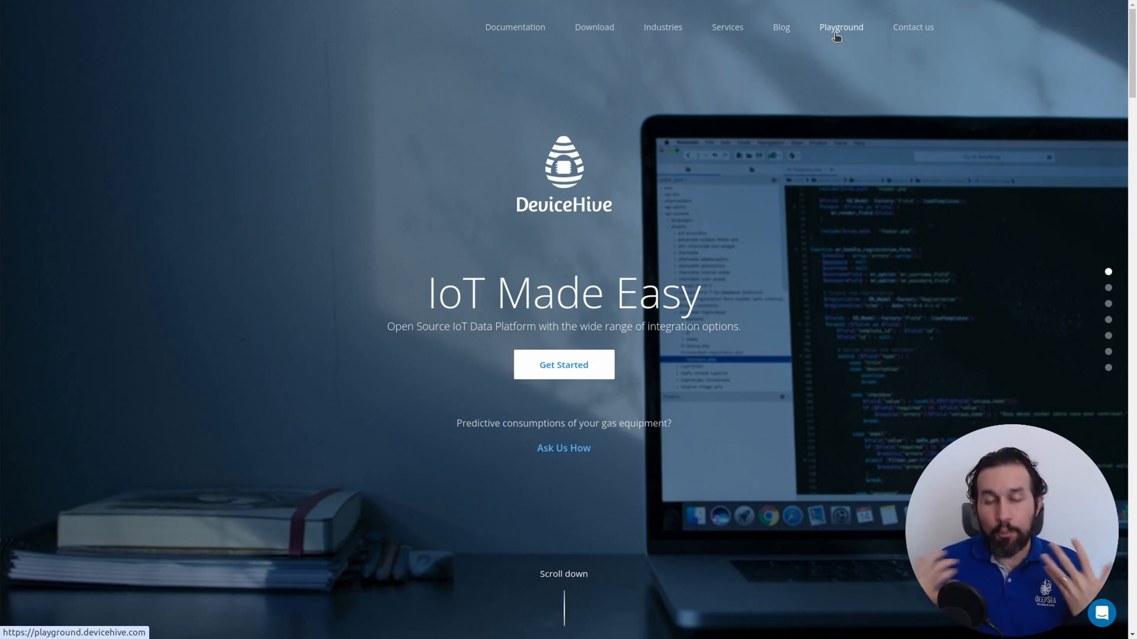
pyautogui.moveTo(800, 183)
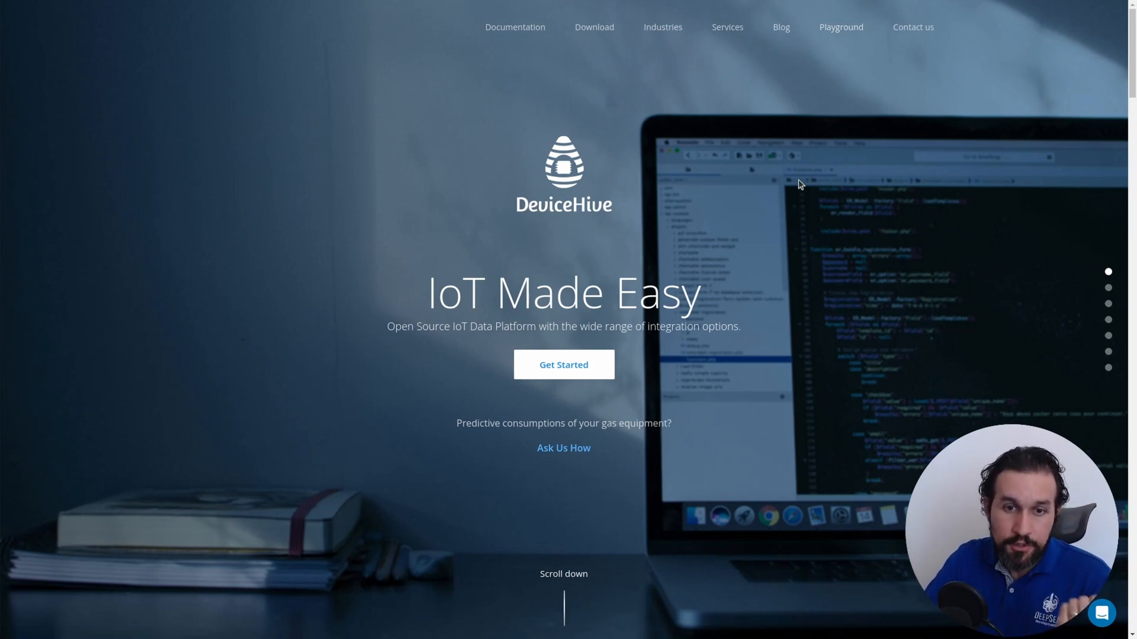
# Go from DeviceHive's 'IoT Made Easy' homepage to its Playground page.
pyautogui.click(840, 26)
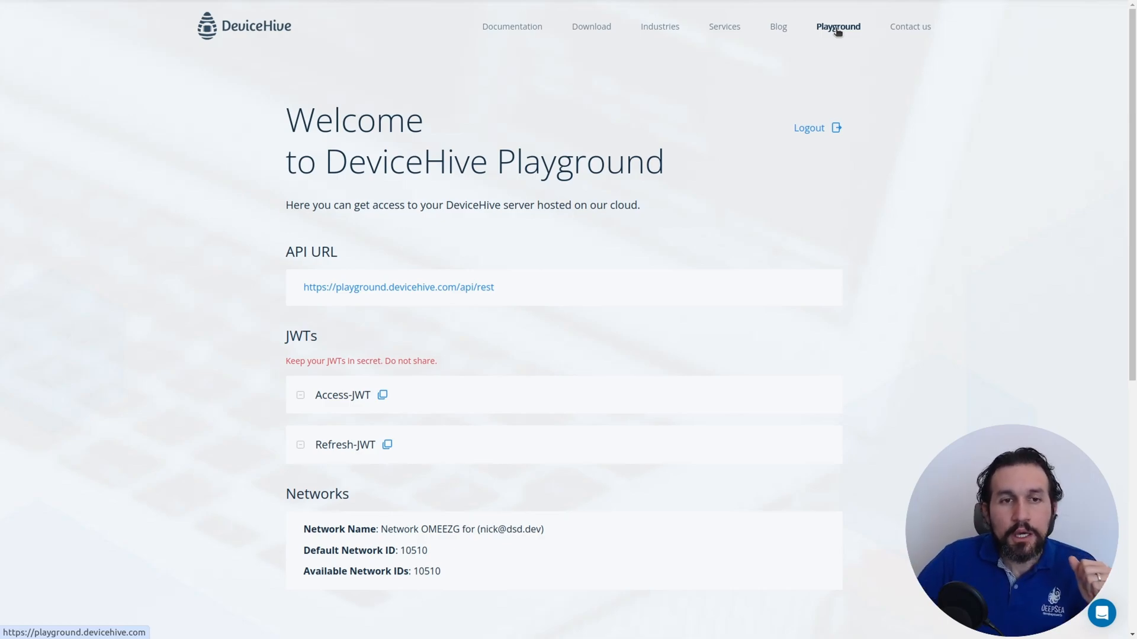
pyautogui.moveTo(261, 250)
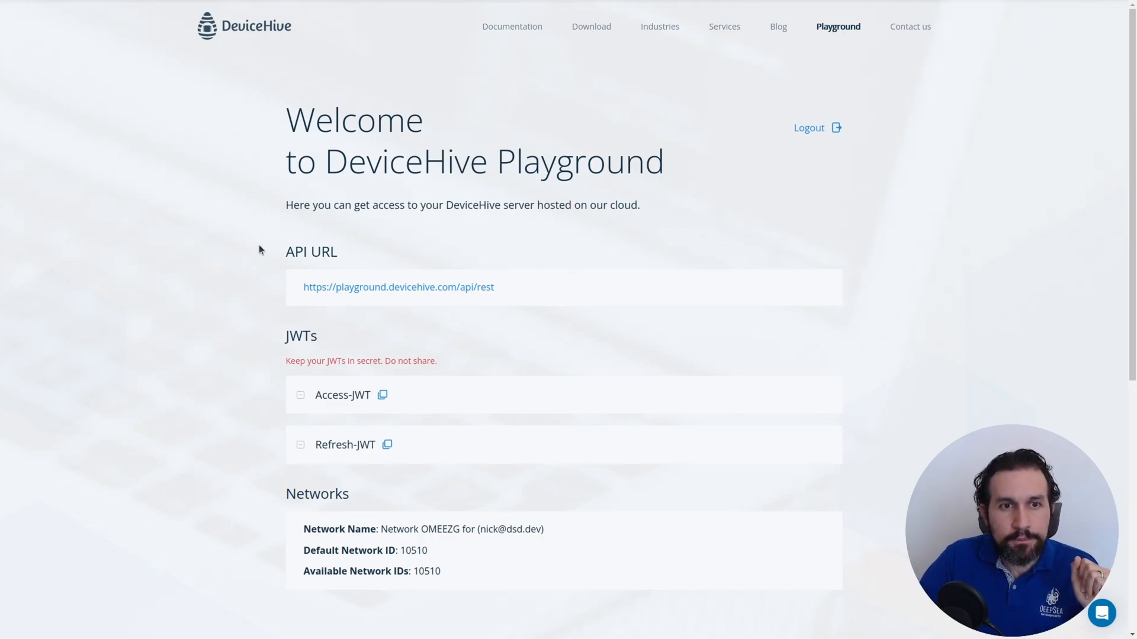
# Scroll the Playground through Networks and the consoles to the Register Device cURL snippet.
pyautogui.scroll(-3)
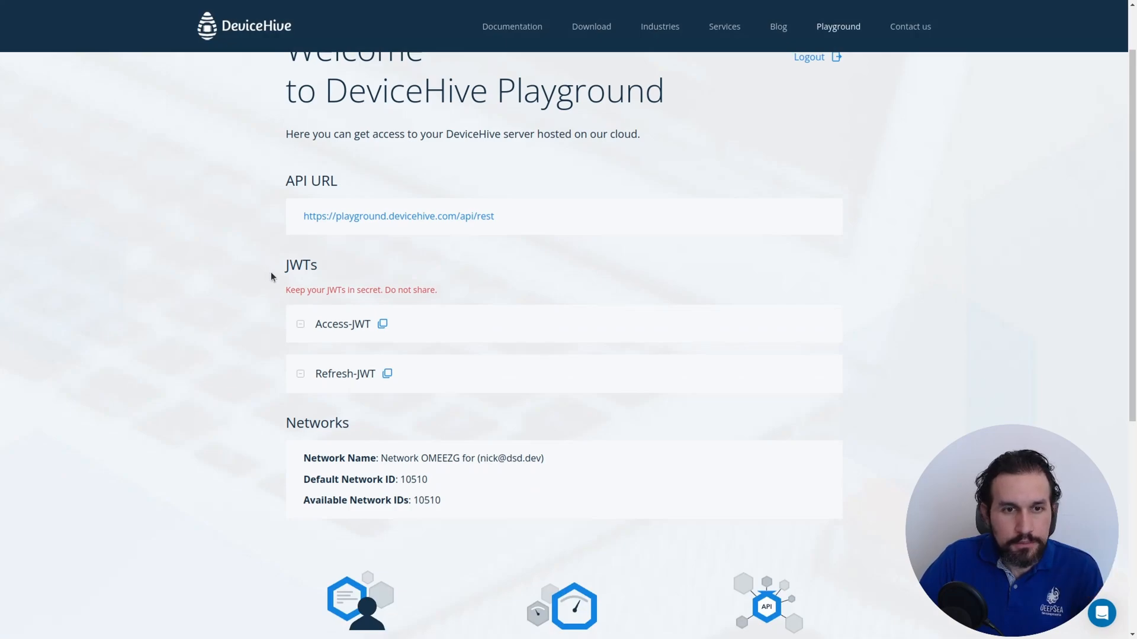
pyautogui.scroll(-3)
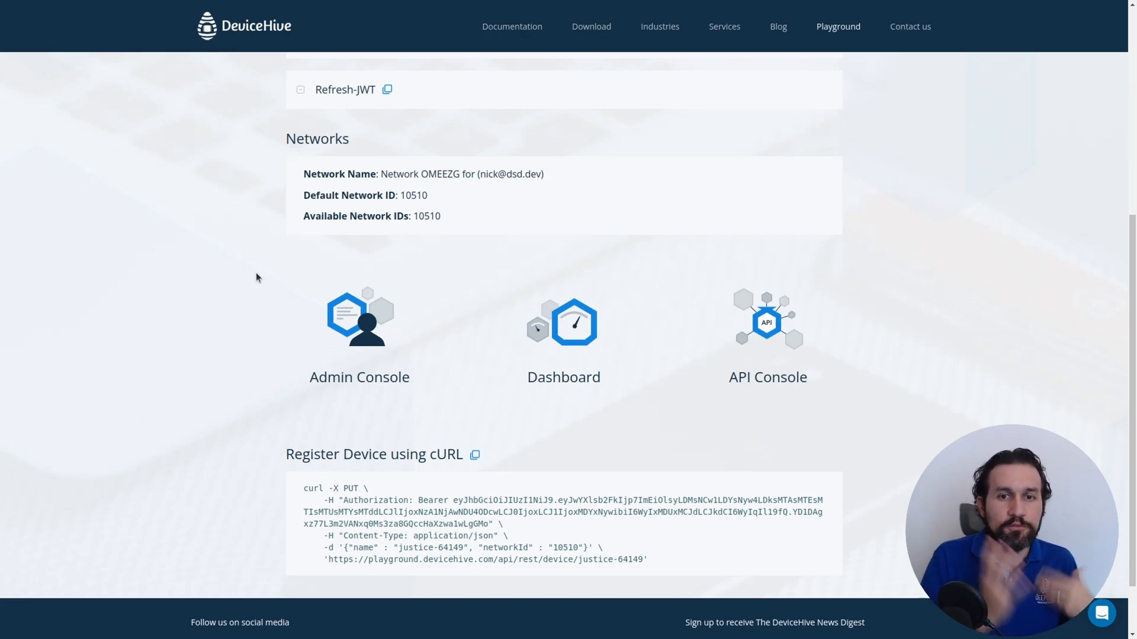
pyautogui.moveTo(278, 305)
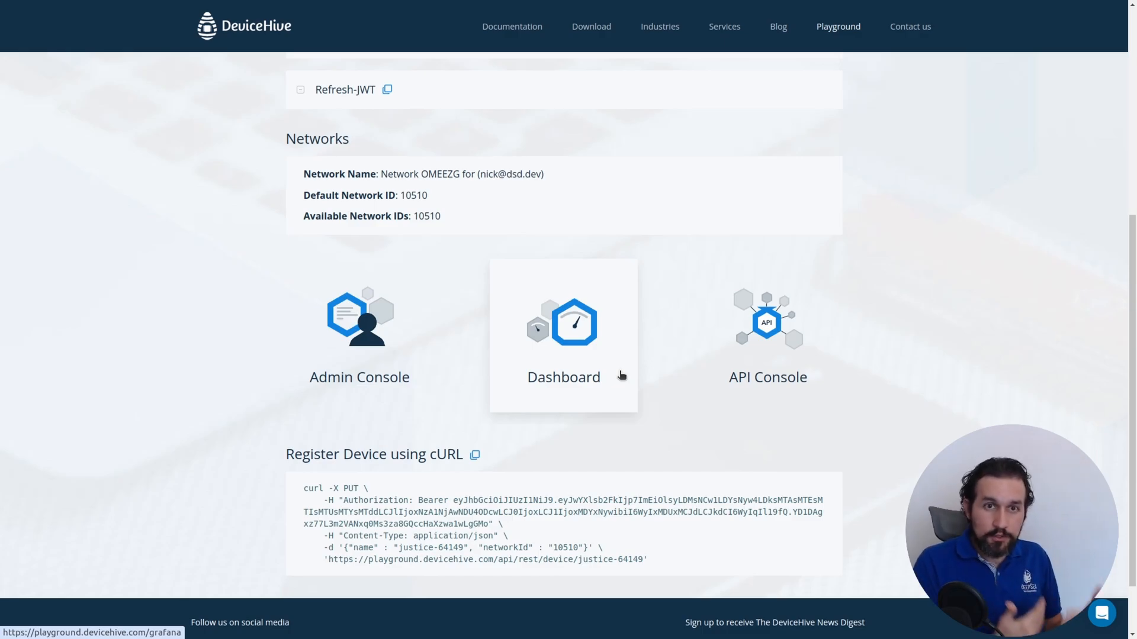
pyautogui.scroll(-3)
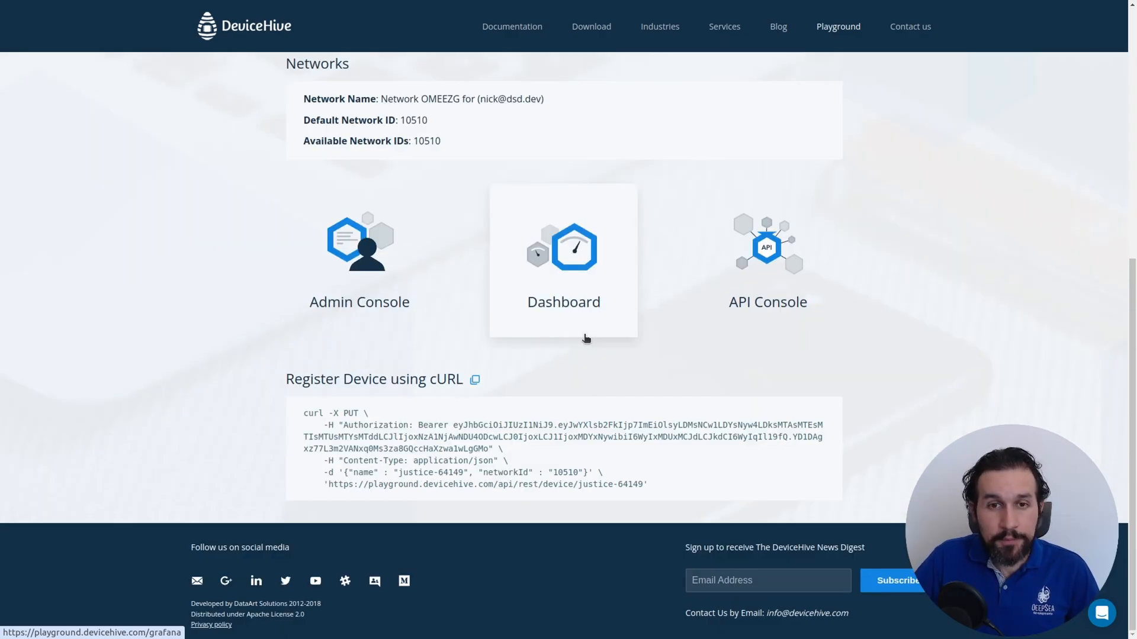
pyautogui.scroll(3)
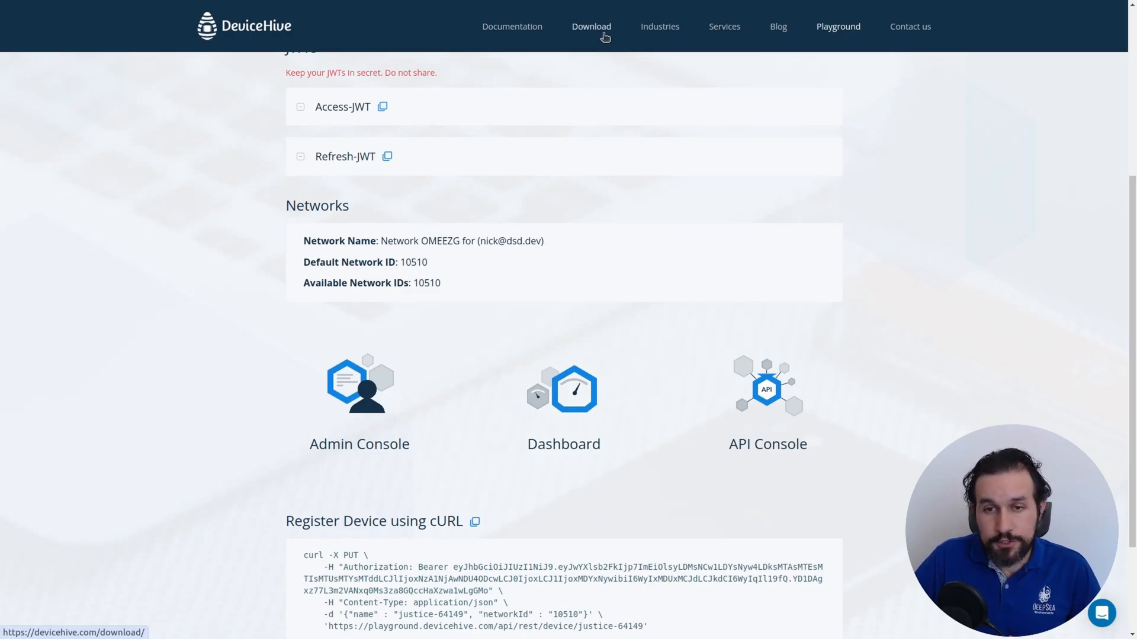
pyautogui.moveTo(634, 42)
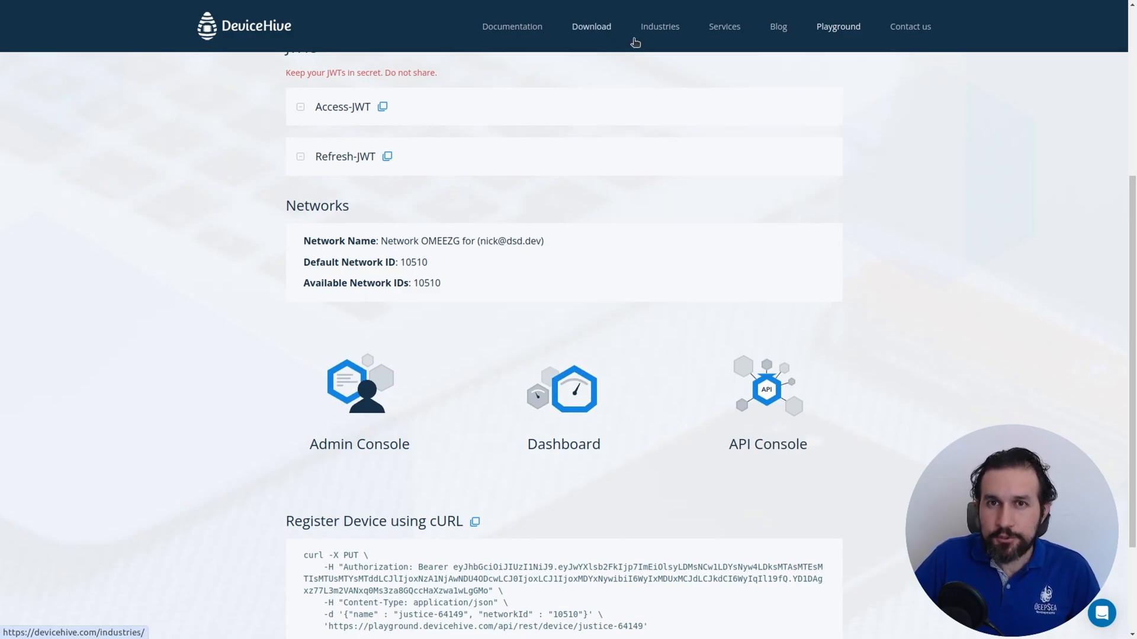
pyautogui.moveTo(564, 225)
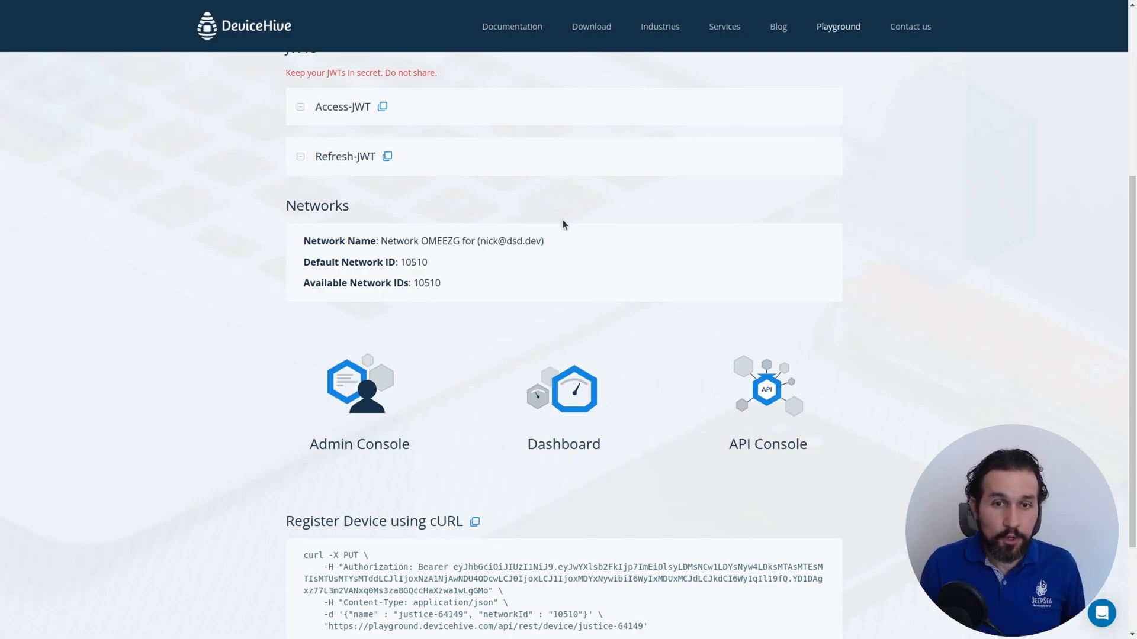
pyautogui.moveTo(556, 207)
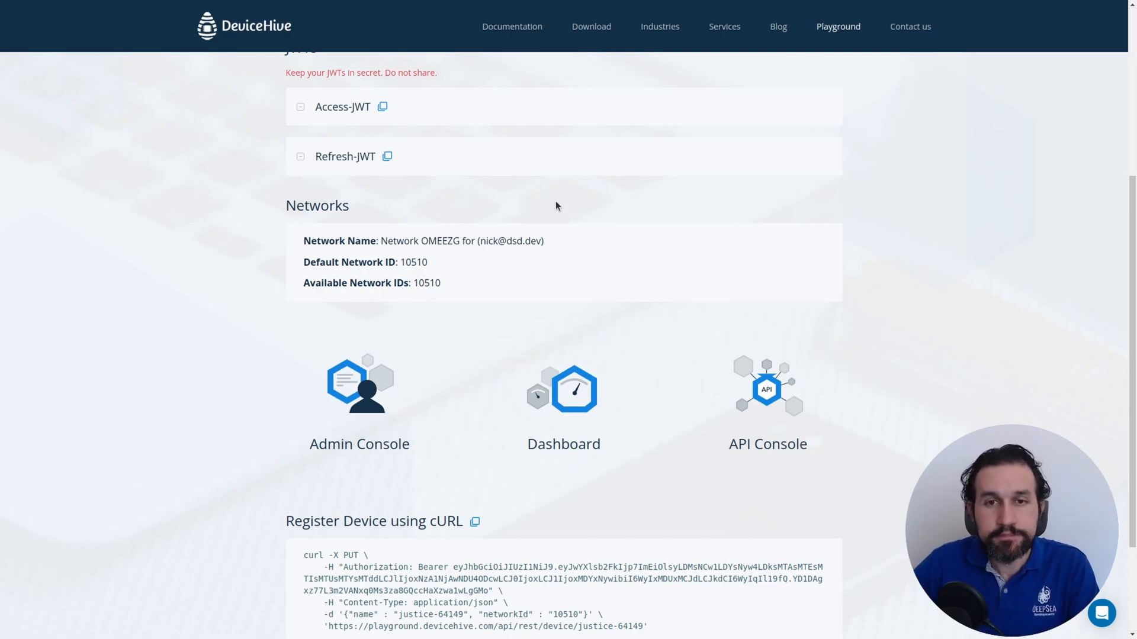